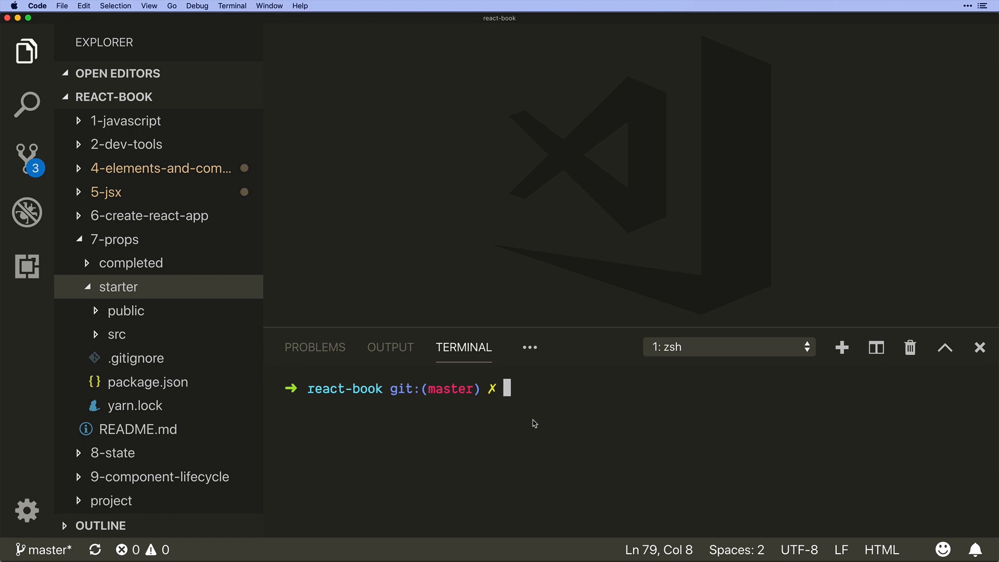
mouse_move(534, 421)
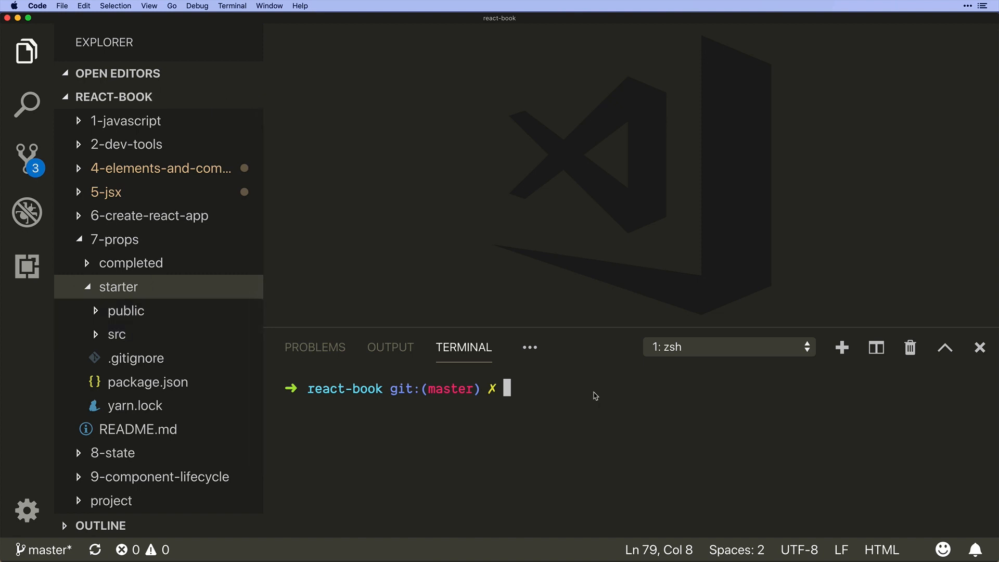
Move the terminal into 7-props/starter and expand the starter folder in the Explorer.
type("cd")
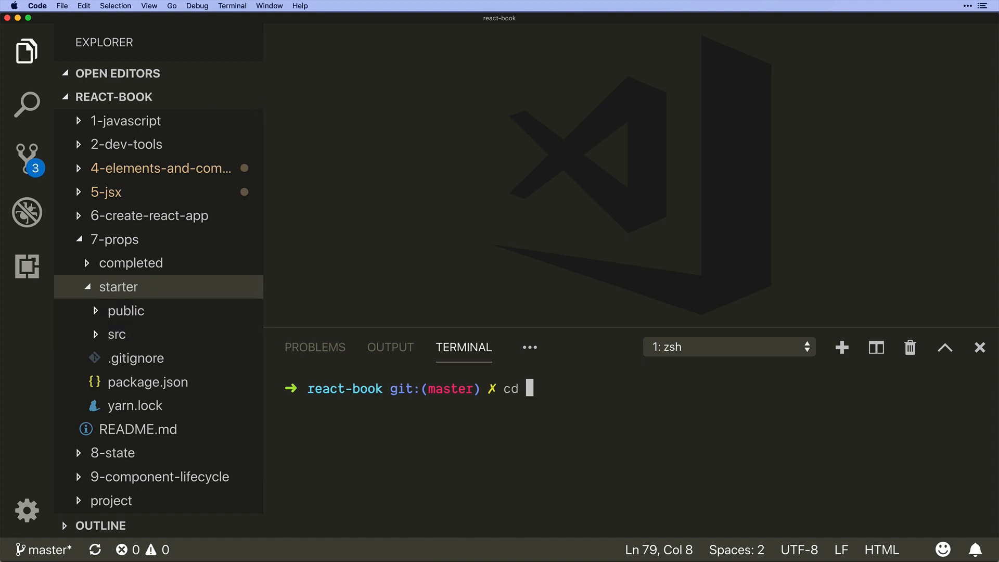
type("7-props/")
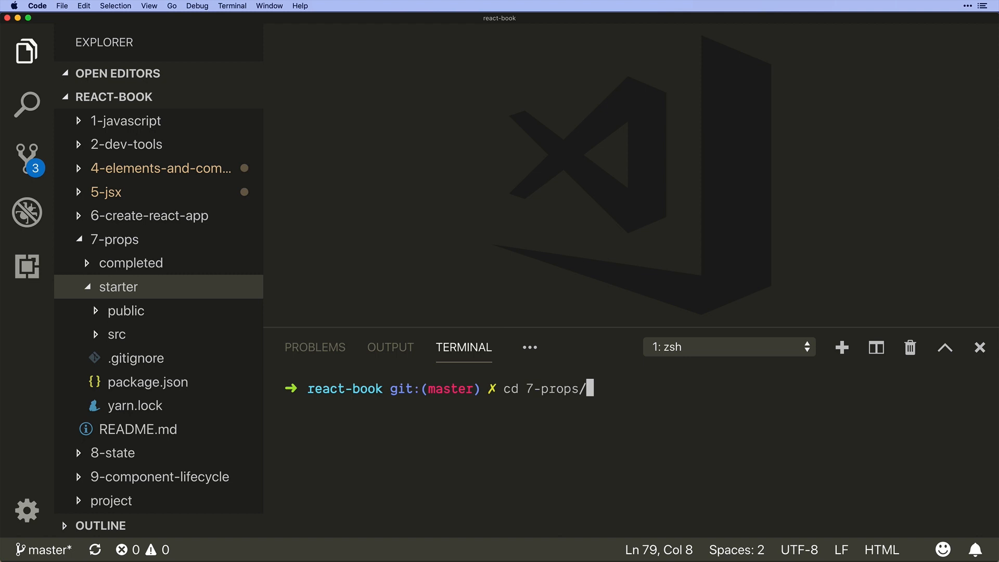
key("Enter")
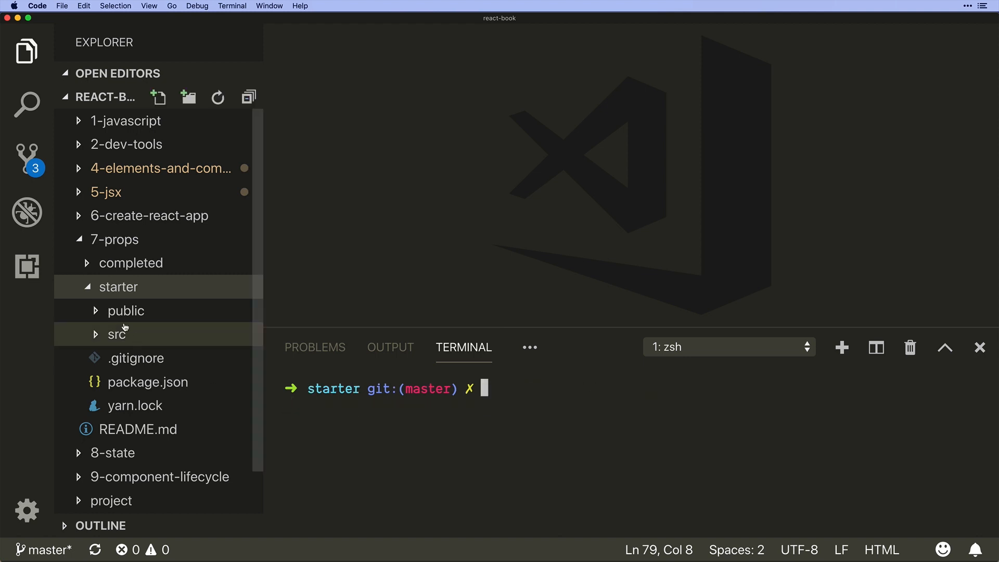
mouse_move(165, 331)
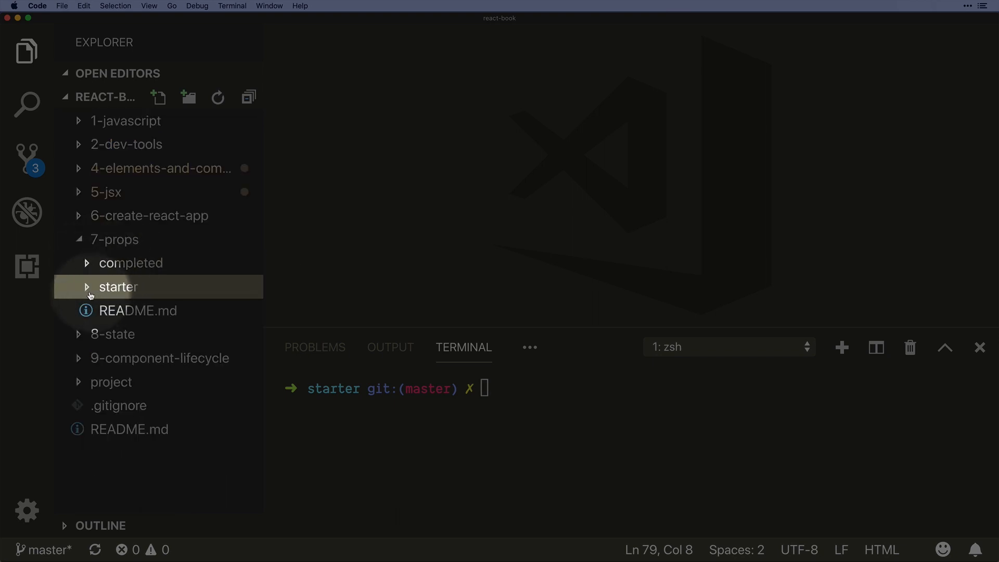
left_click(117, 287)
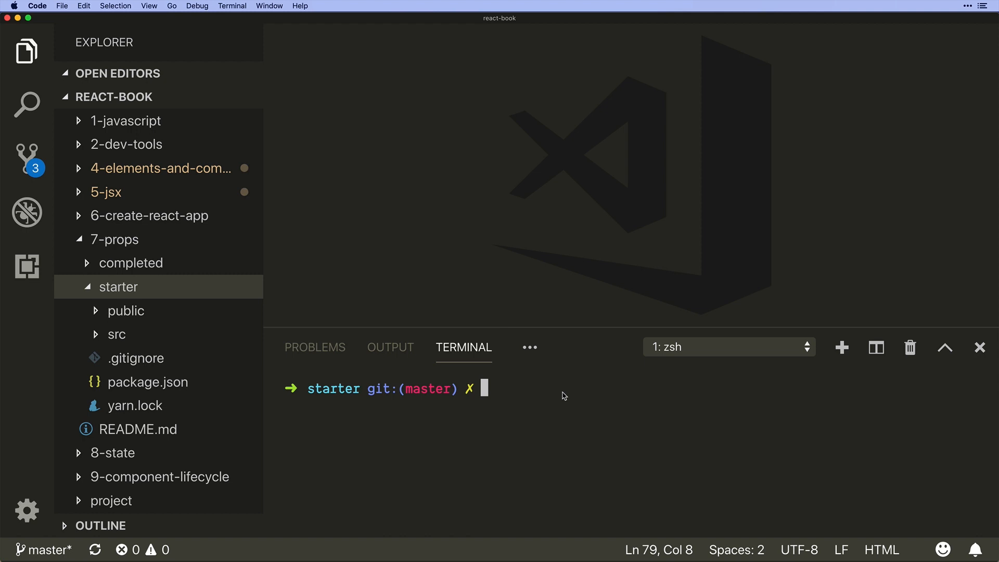
mouse_move(503, 398)
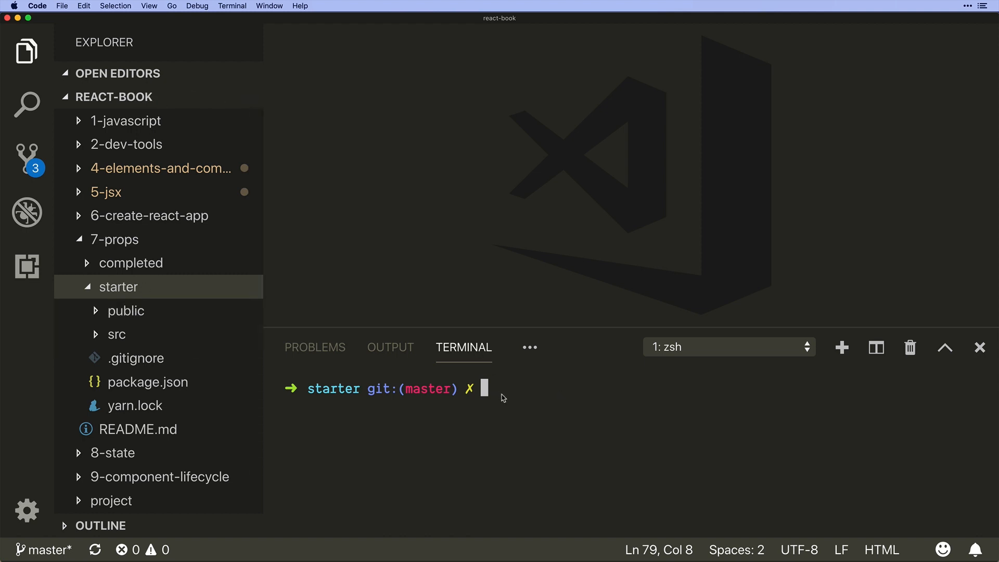
Run the package install for the starter project from the terminal.
type("npm instal")
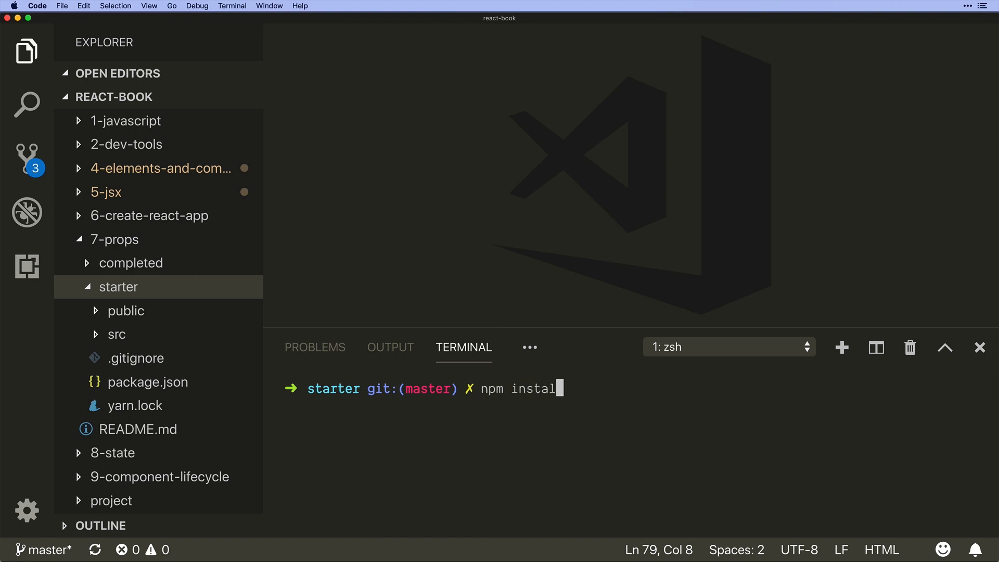
type("yarn ins")
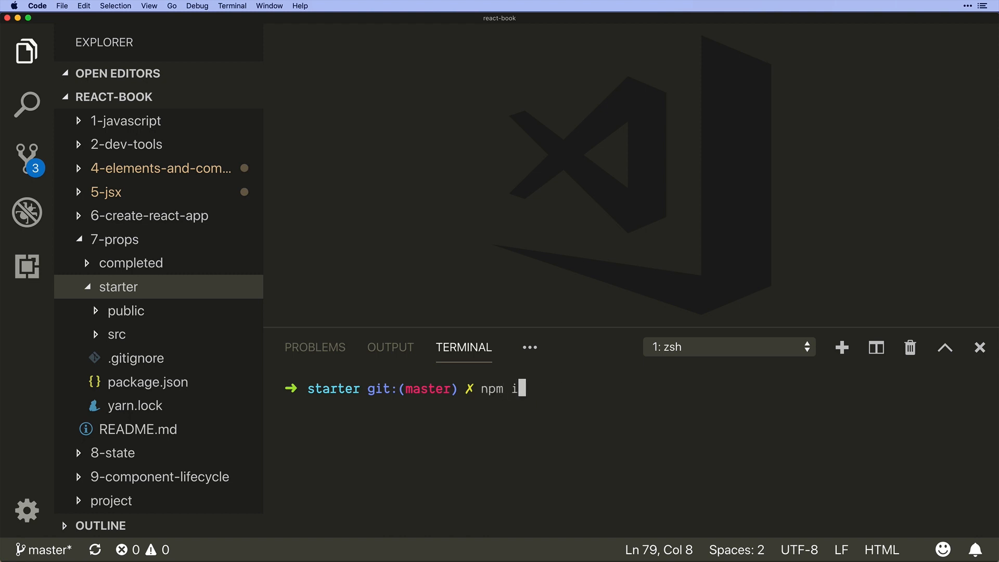
key("Enter")
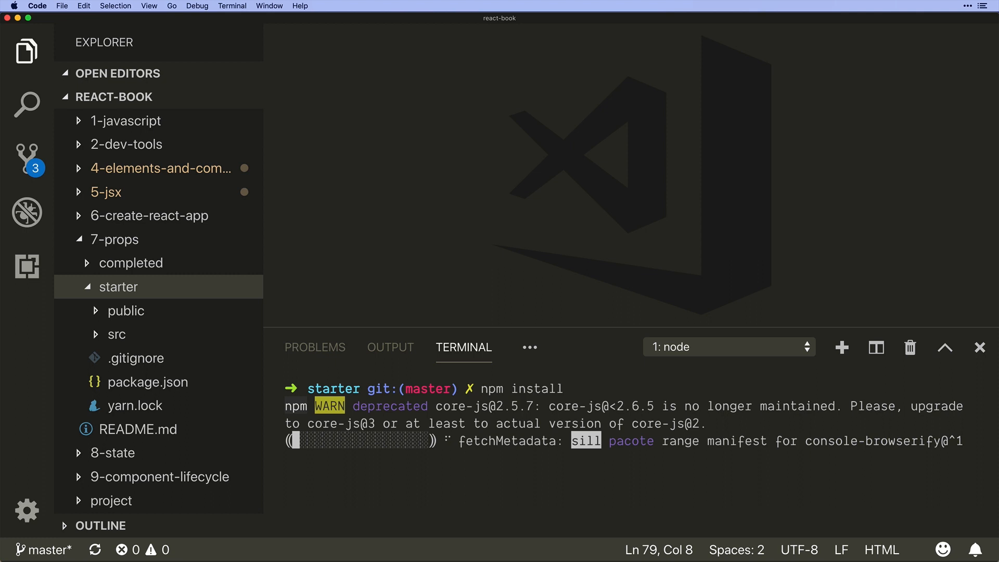
mouse_move(166, 325)
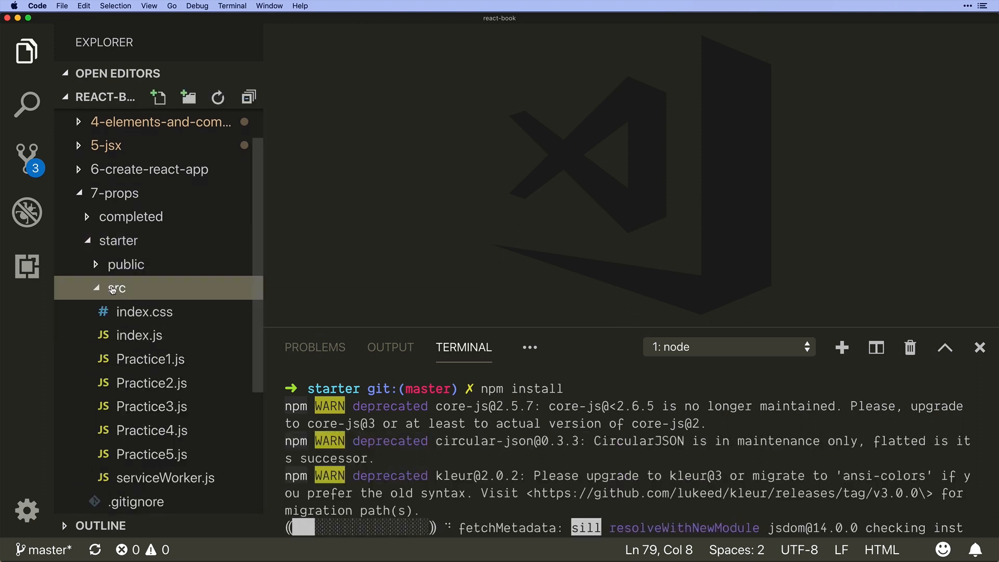
mouse_move(144, 311)
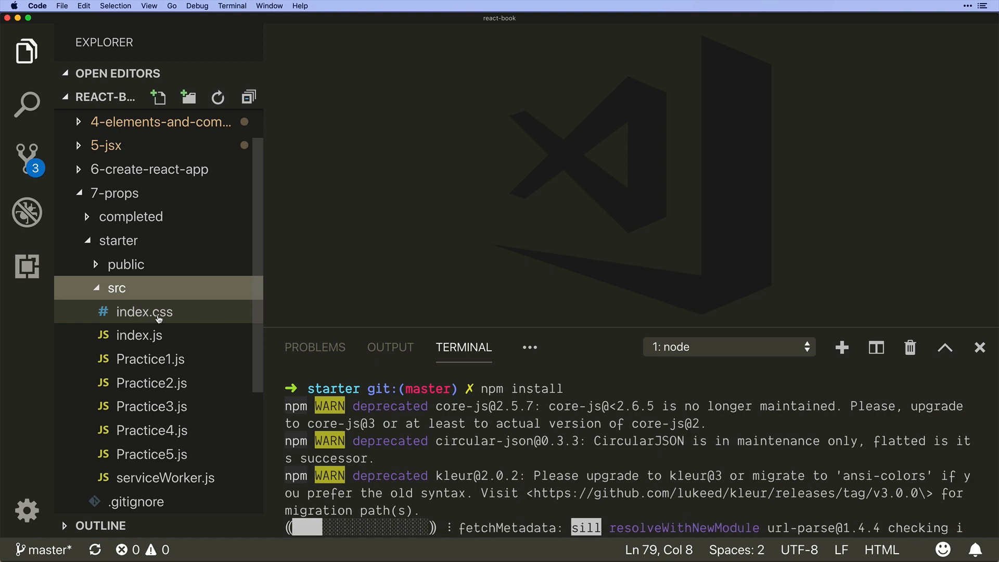
Review index.js and Practice1.js in the editor.
left_click(138, 334)
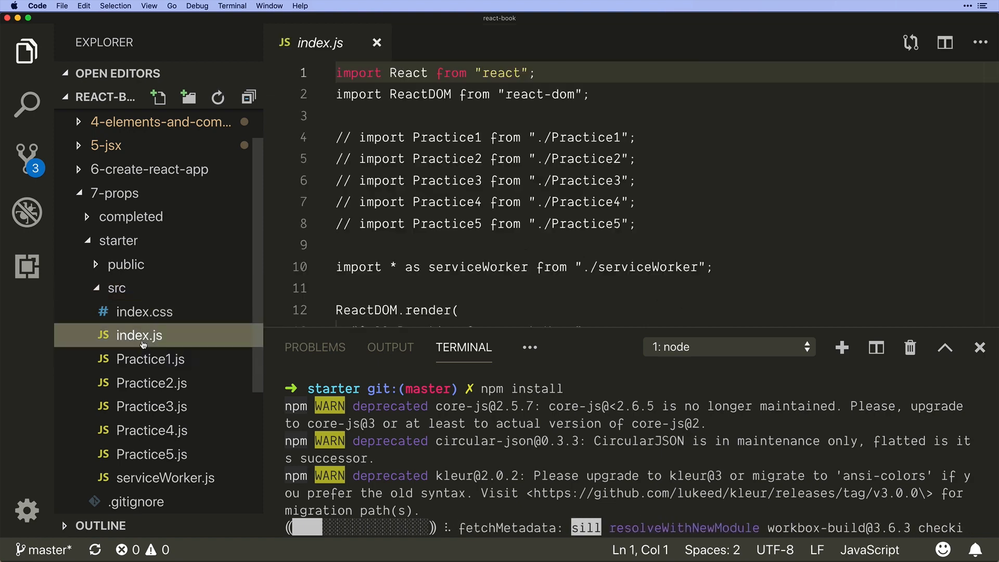
scroll("down", 3)
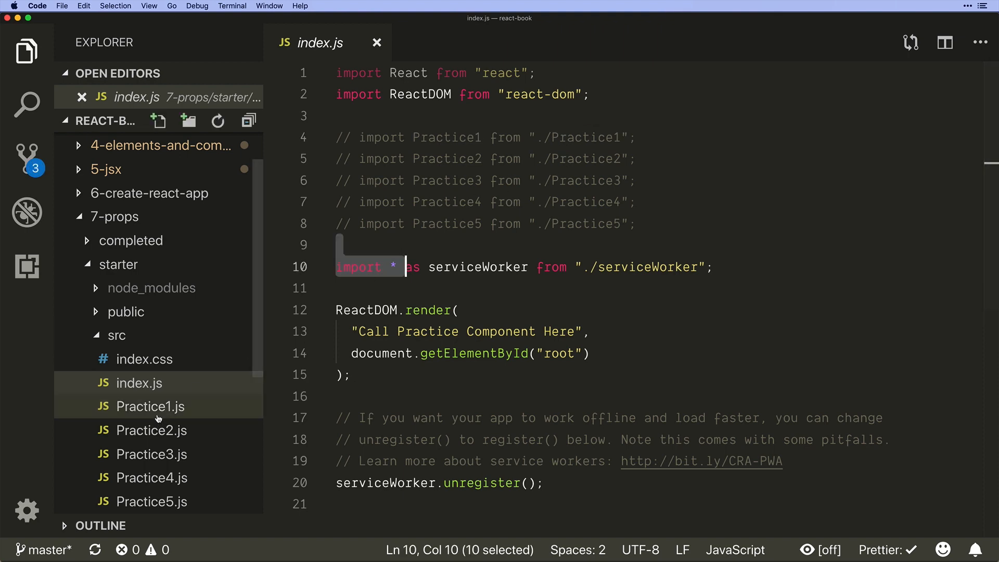
left_click(151, 407)
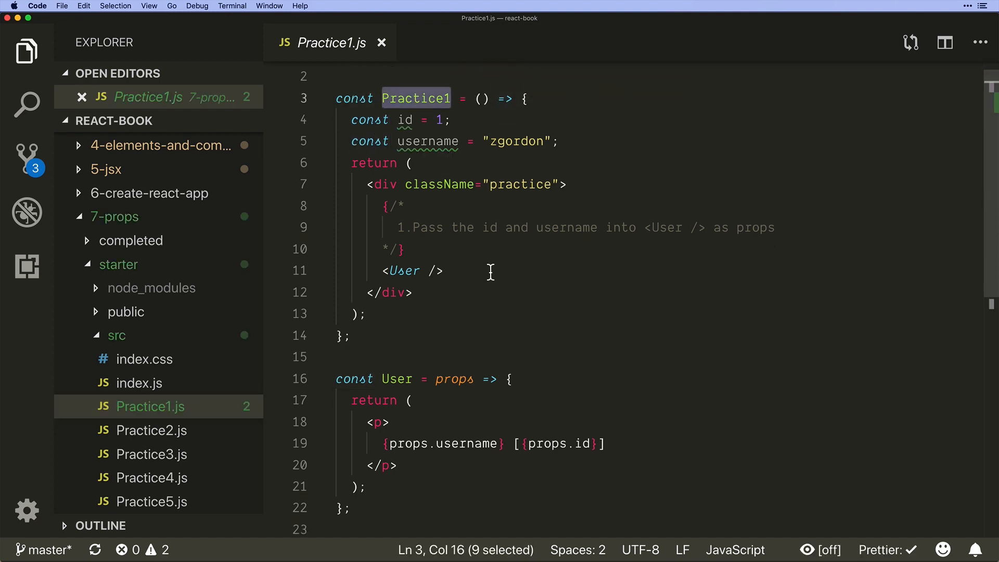
scroll("down", 3)
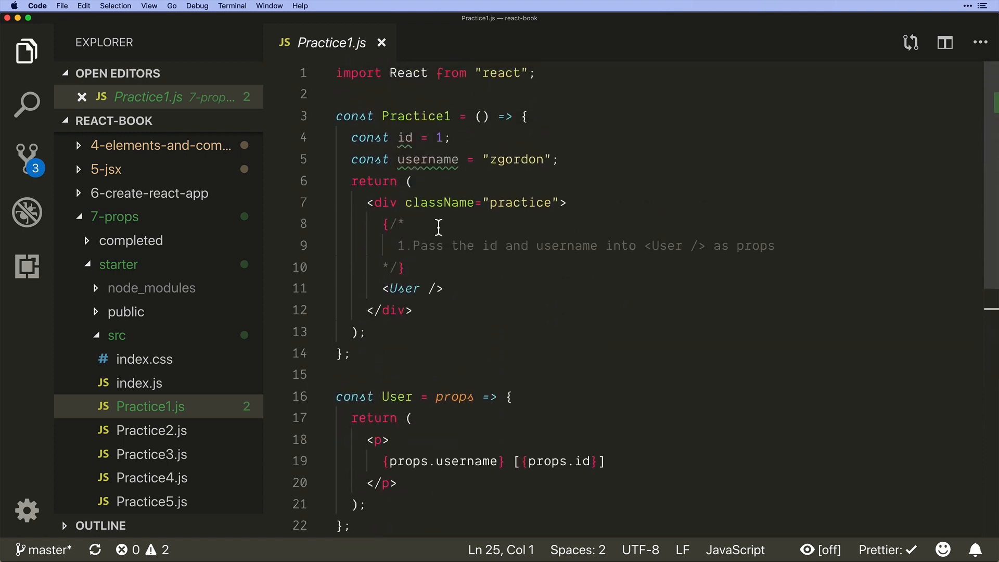
Review Practice2.js, then return to index.js to uncomment the Practice1 import.
left_click(152, 430)
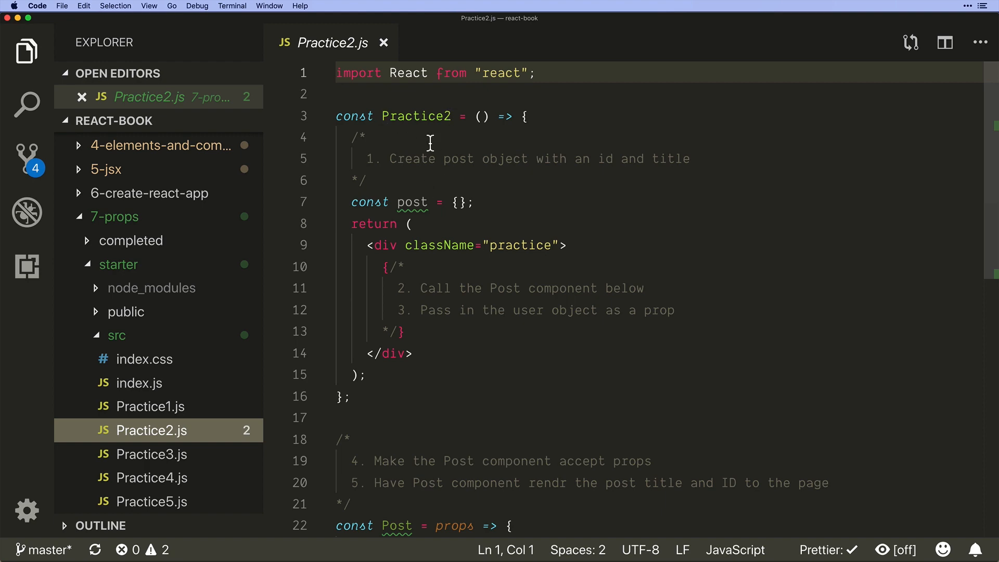
double_click(486, 205)
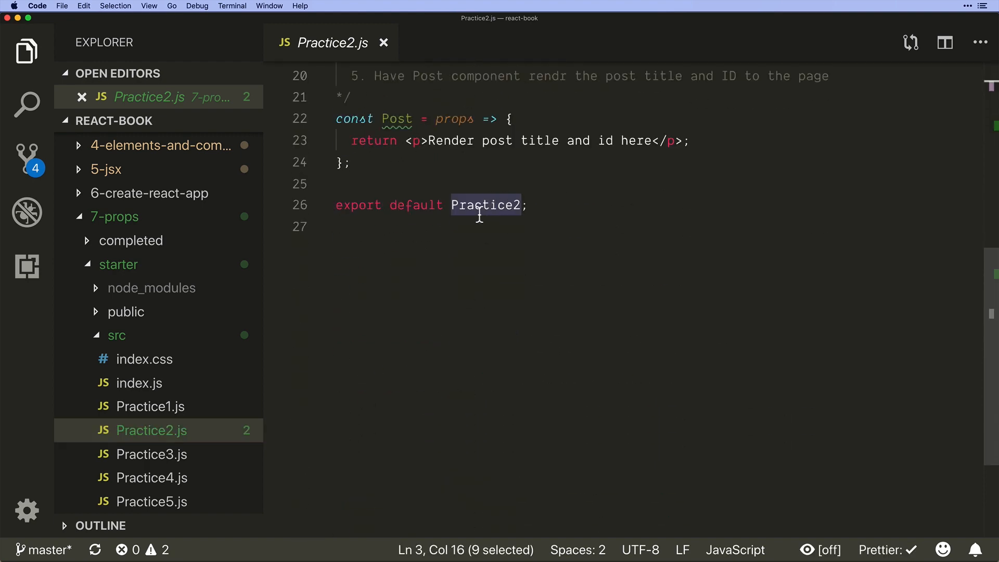
left_click(139, 383)
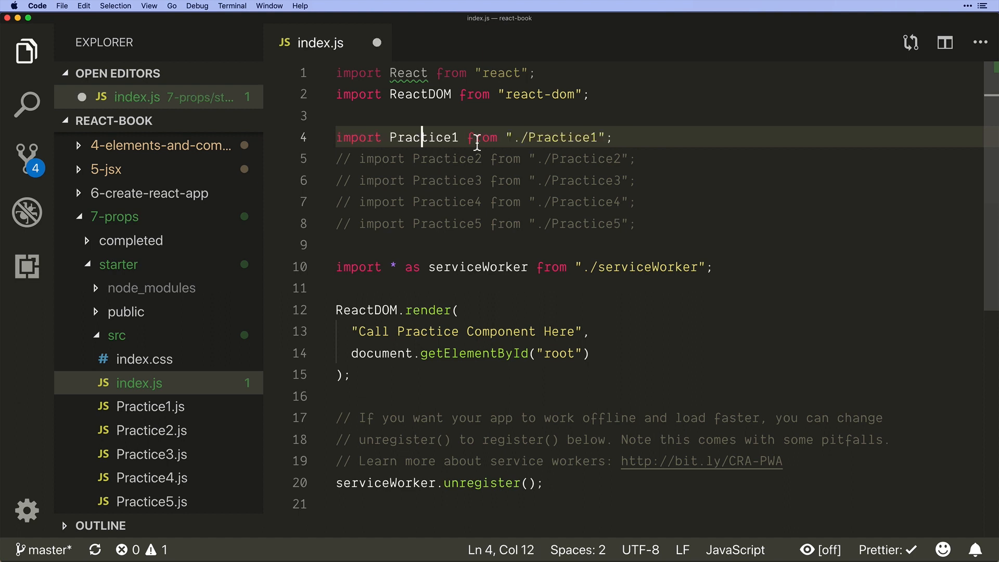
Render <Practice1 /> in ReactDOM.render in index.js and save the file.
double_click(424, 137)
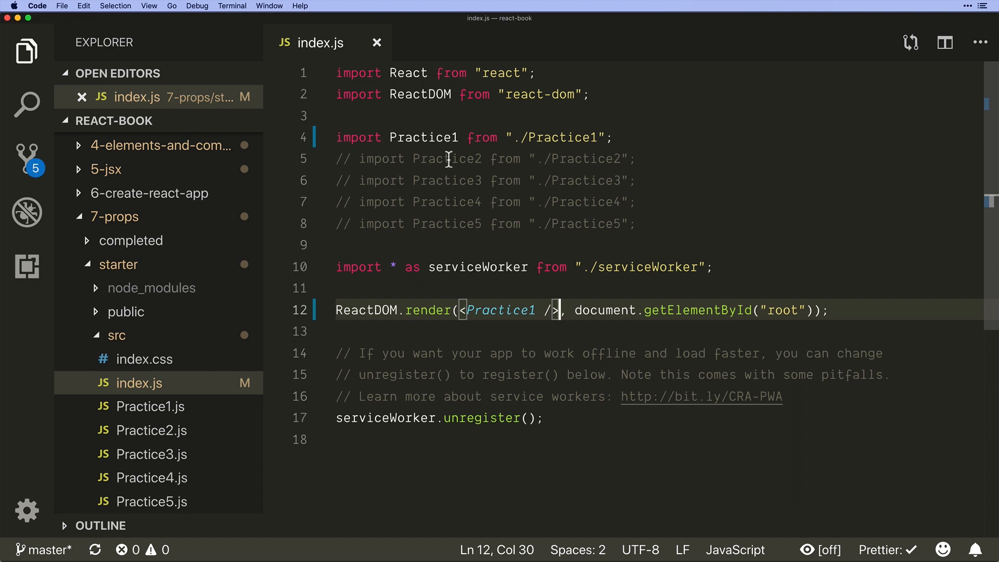
double_click(424, 137)
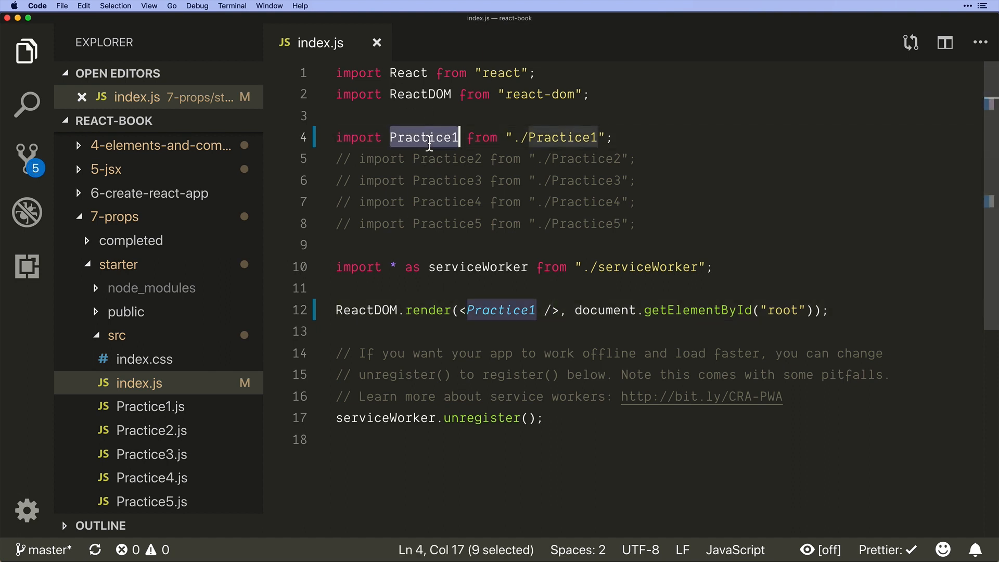
double_click(500, 310)
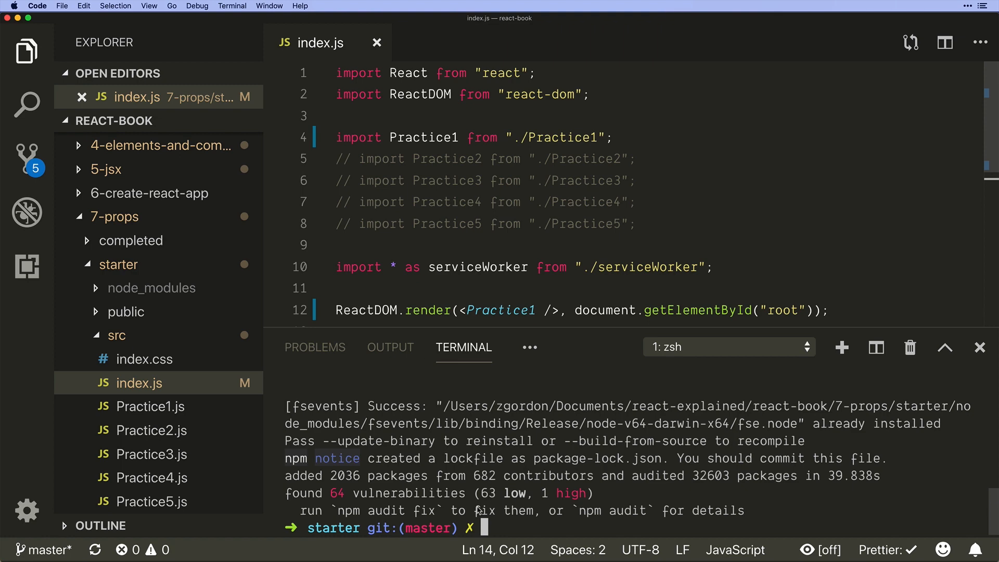
type("npm sta")
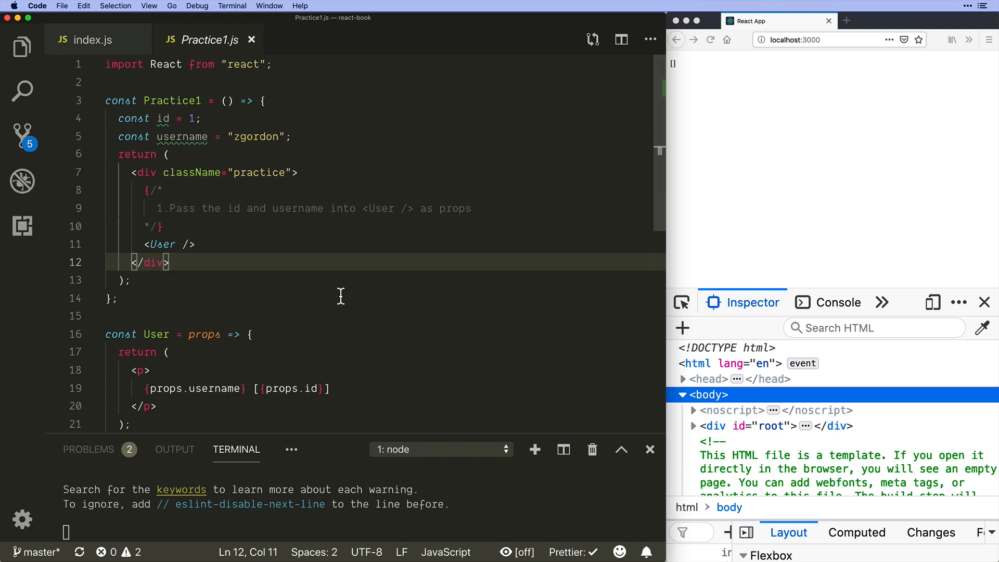
Add a User() line above the <User /> element in Practice1.js.
double_click(208, 116)
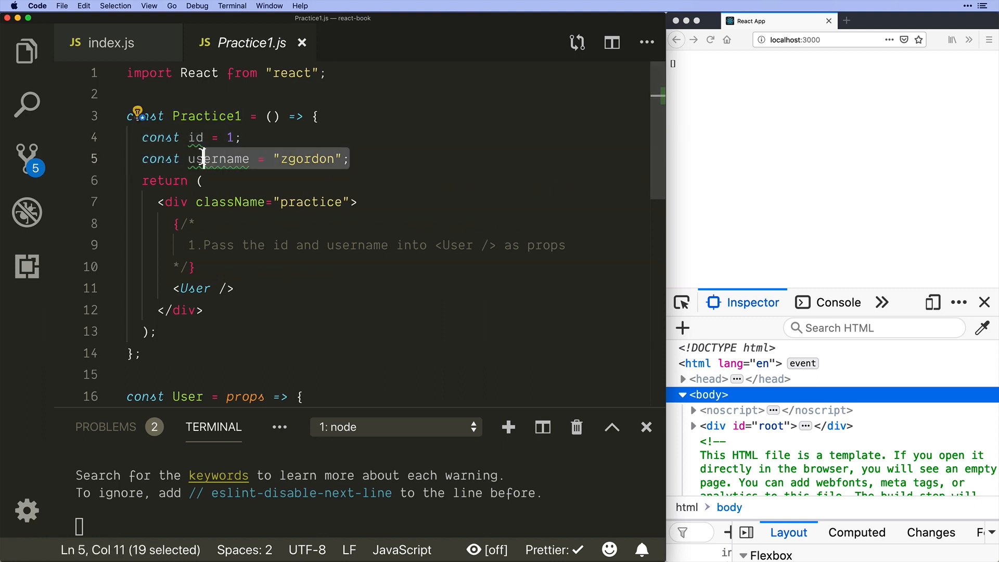
double_click(196, 137)
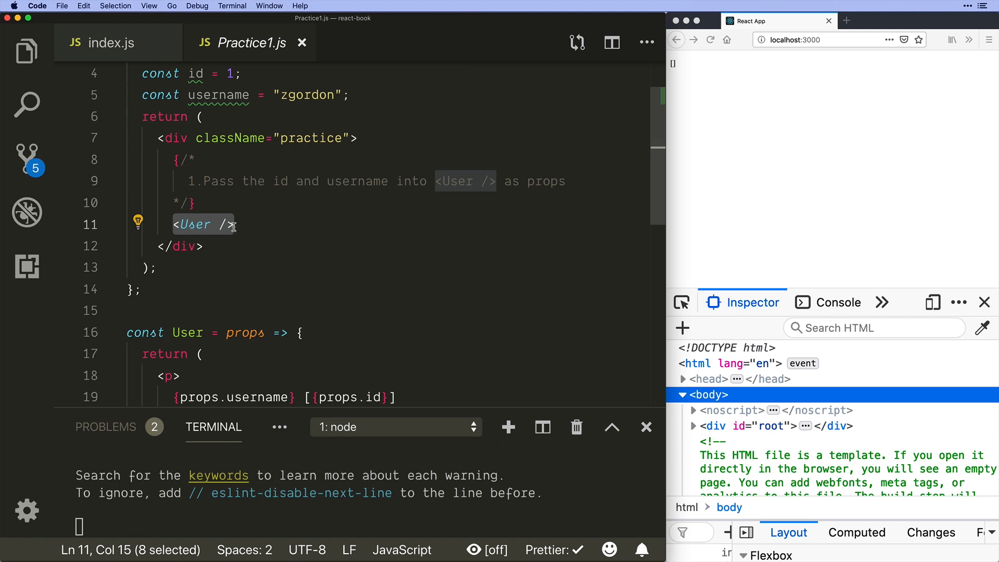
scroll("down", 3)
type("User(")
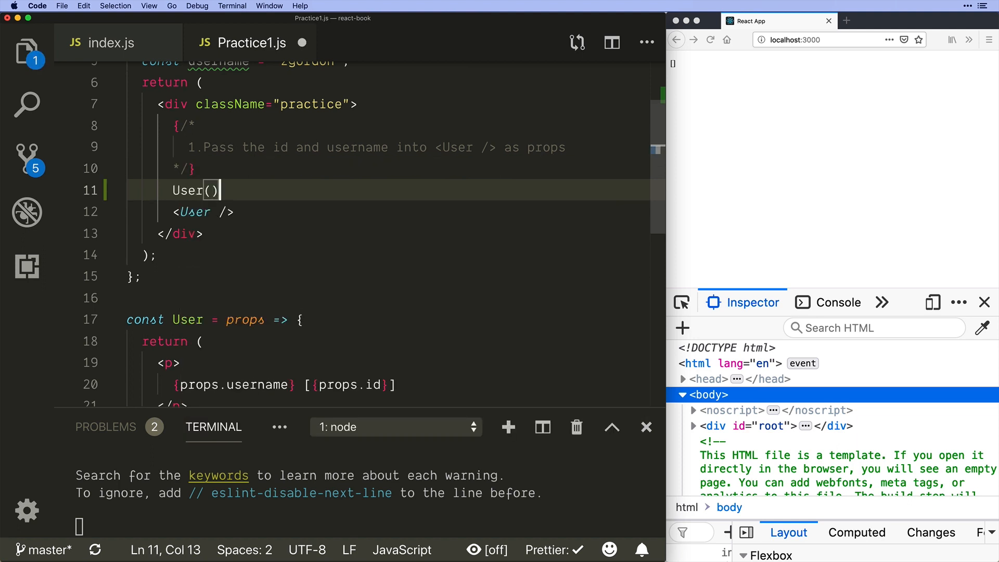
Try a User(id, username) call, remove it, and start an id= attribute on <User />.
type("dat")
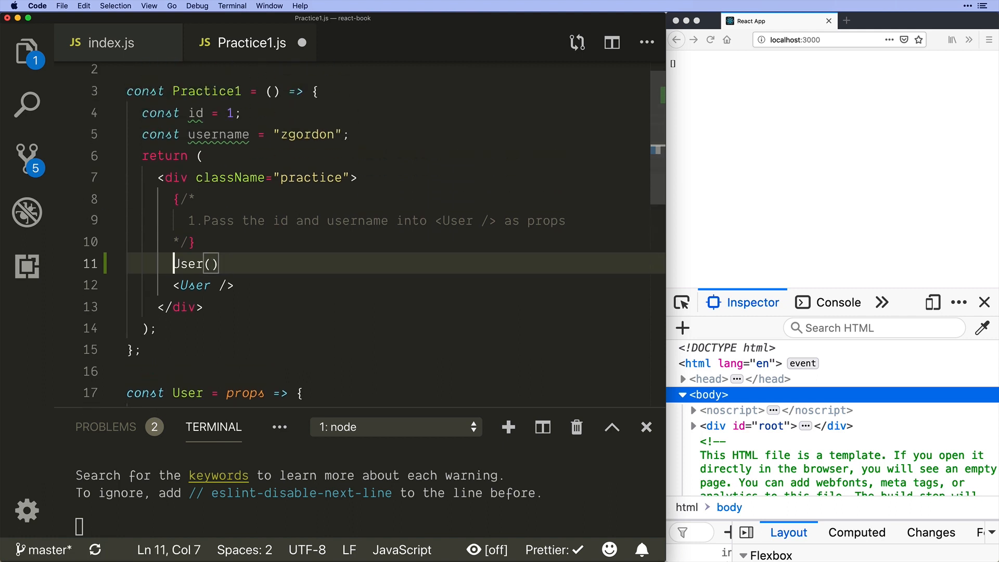
type("{")
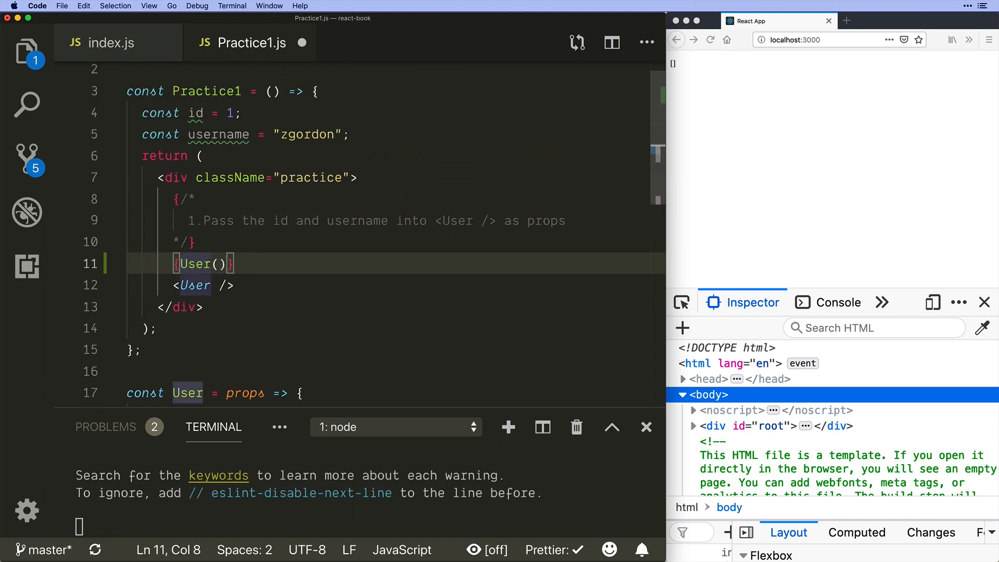
type("id,")
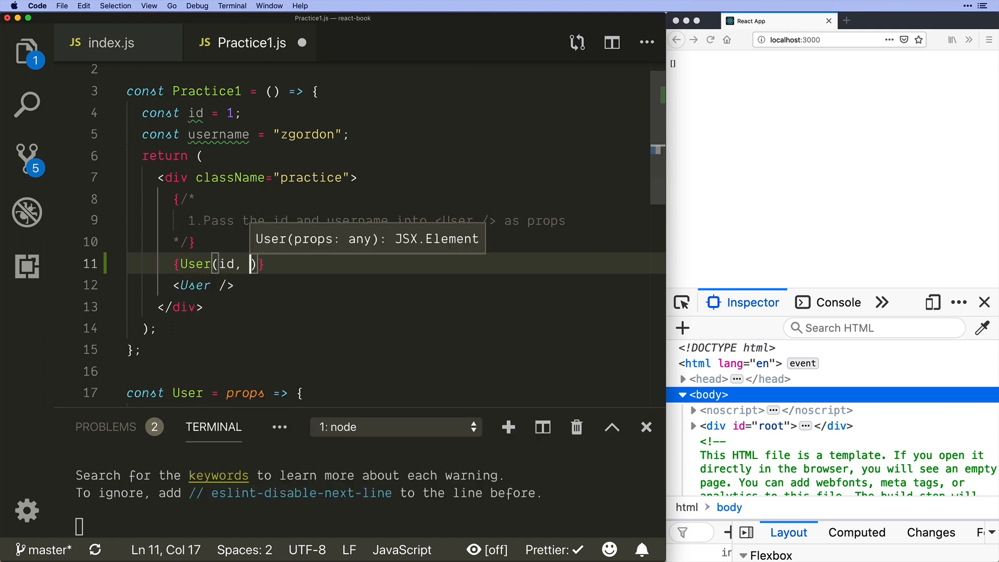
type("username")
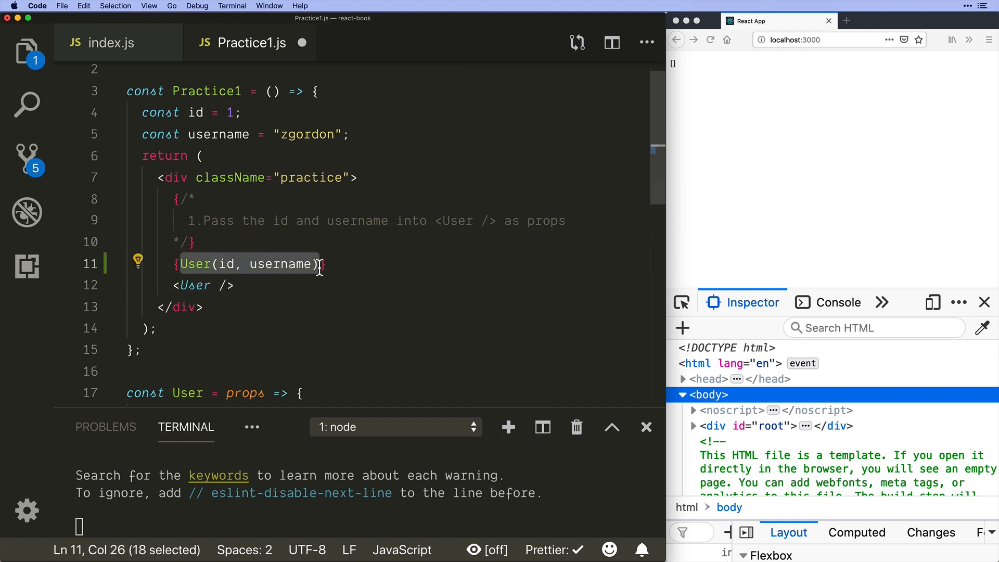
key("Delete")
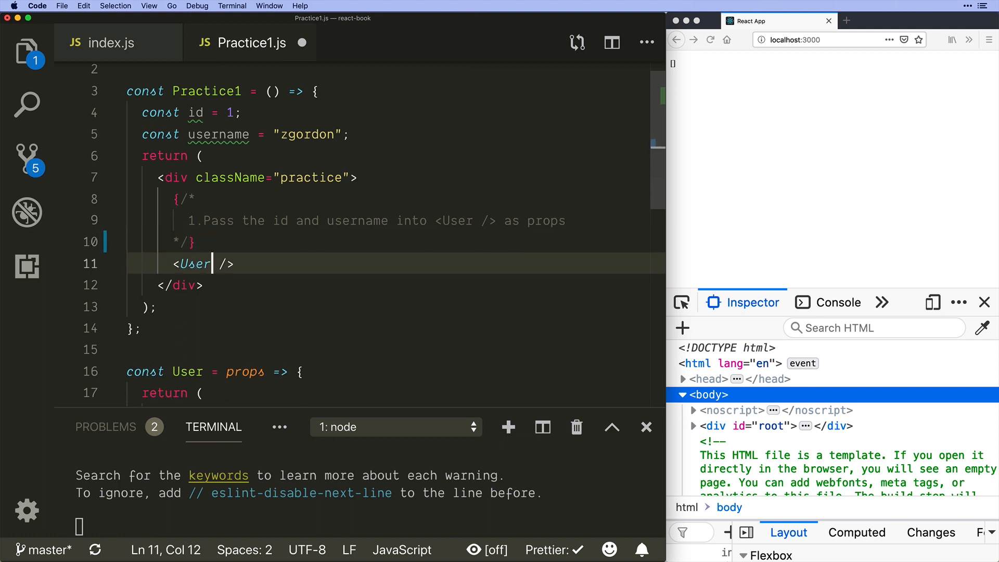
type("id={id} username={username")
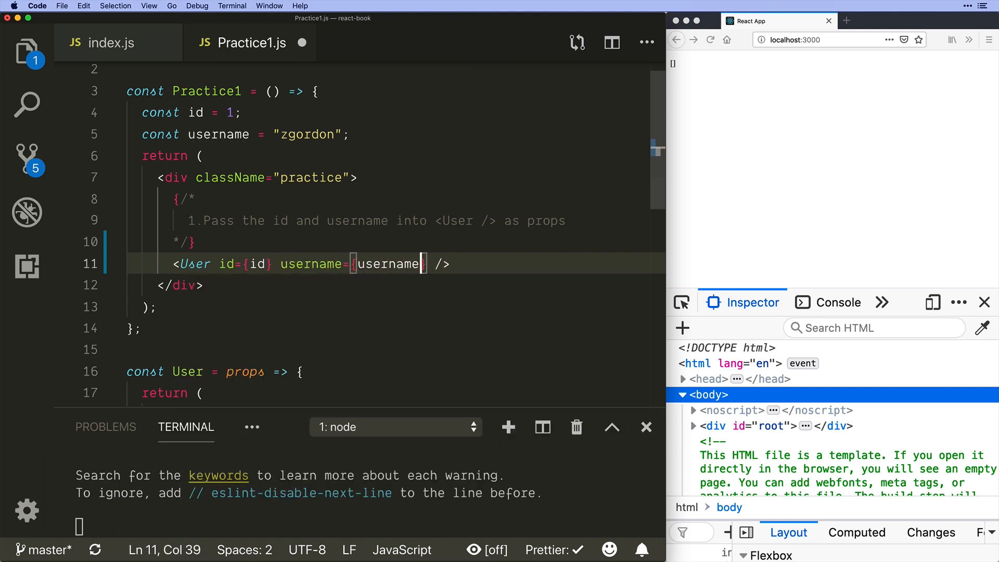
Give <User /> id={id} and username={username} props, after briefly trying a string value "1".
left_click(185, 263)
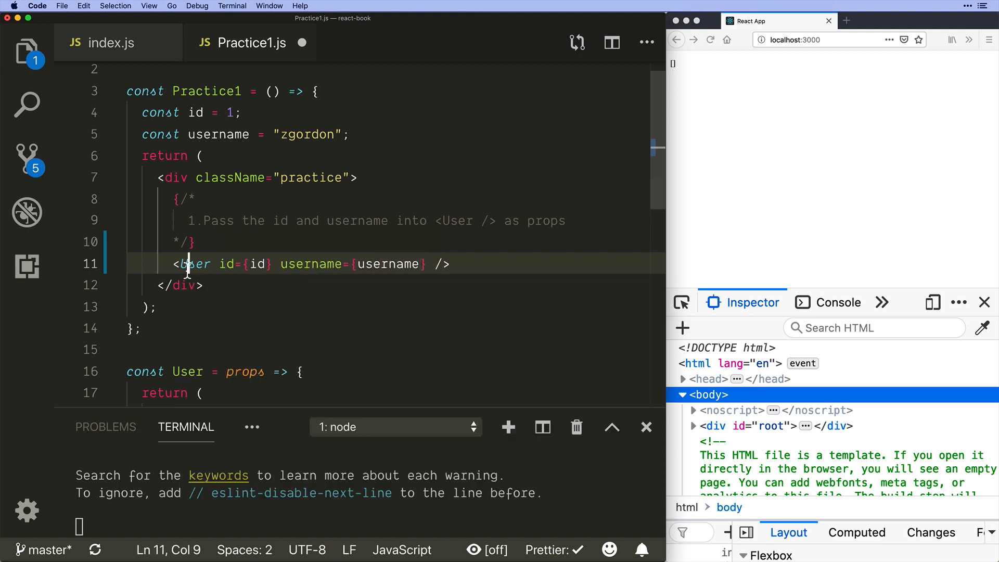
double_click(226, 264)
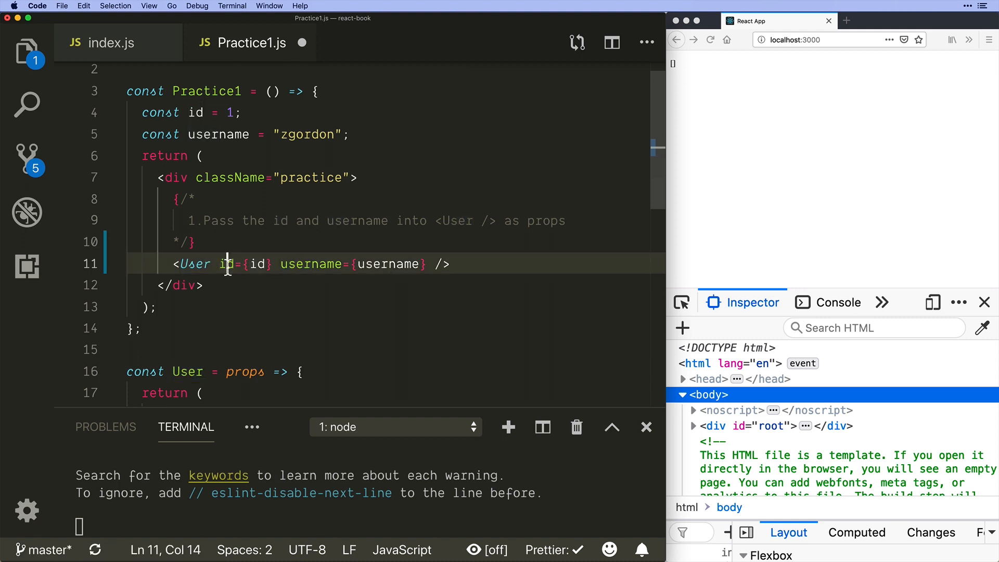
double_click(257, 264)
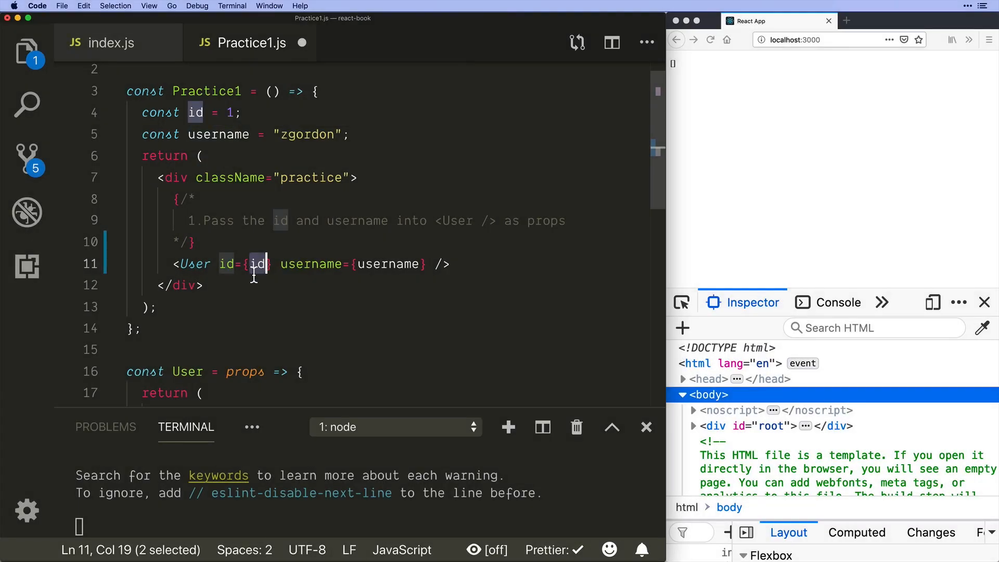
type("\"")
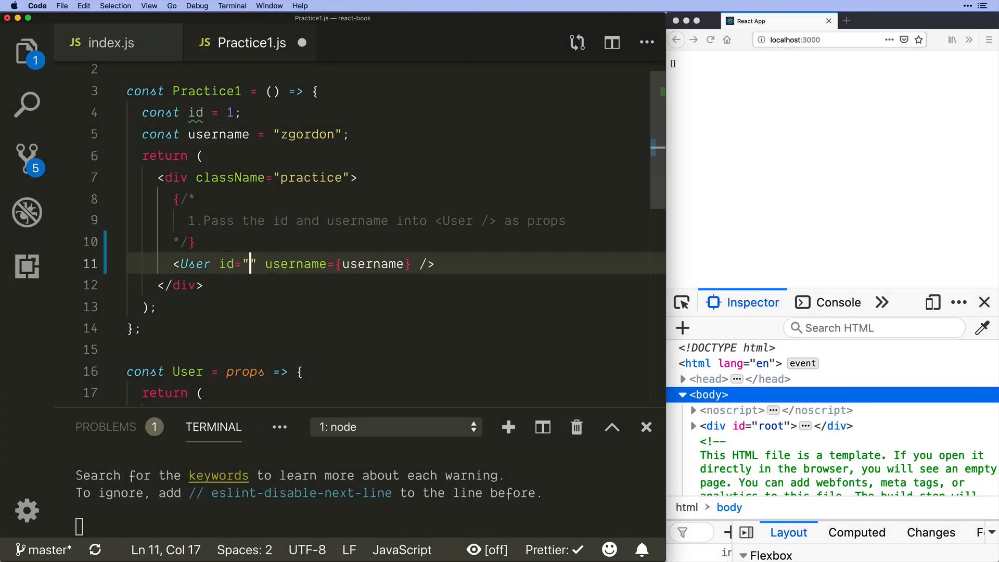
type("1")
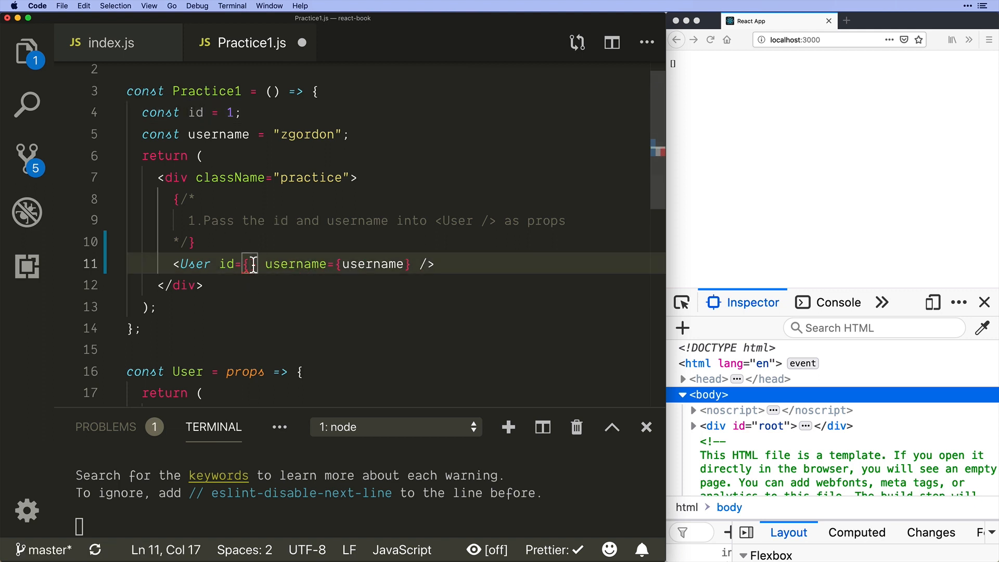
type("id")
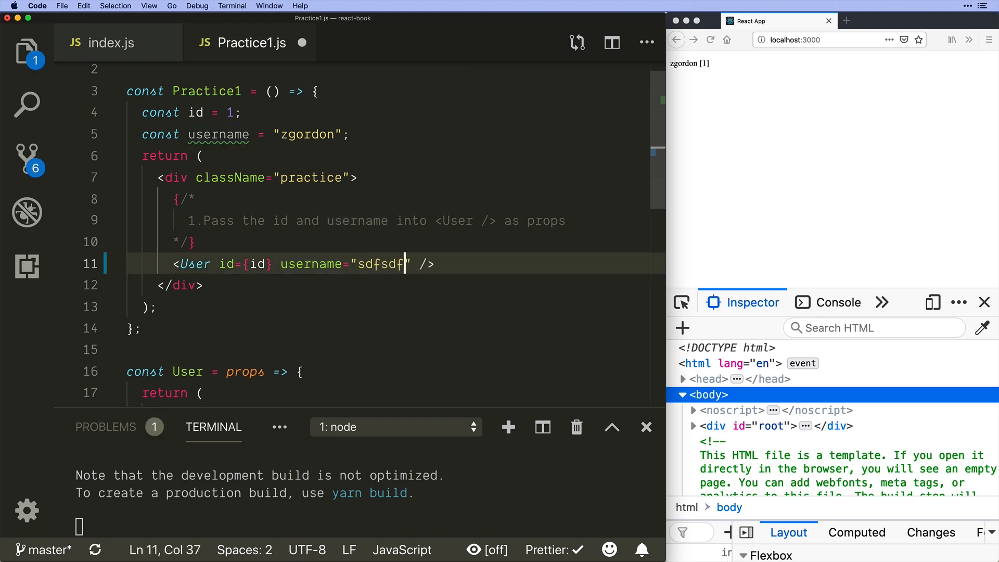
type("username}")
left_click(218, 372)
type("(id, ")
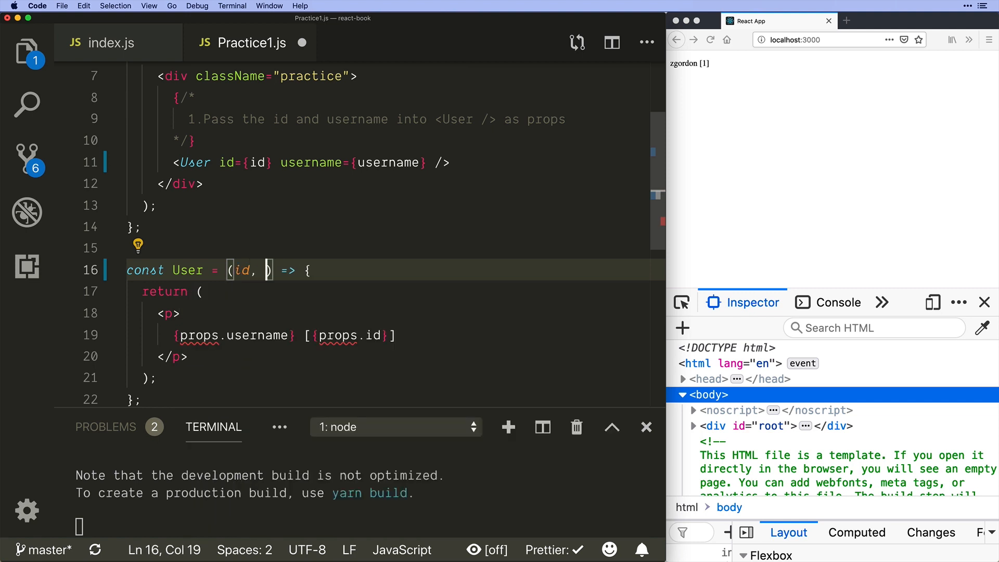
Try (id, username) as User's parameters, revert to props, and save Practice1.js.
type("username")
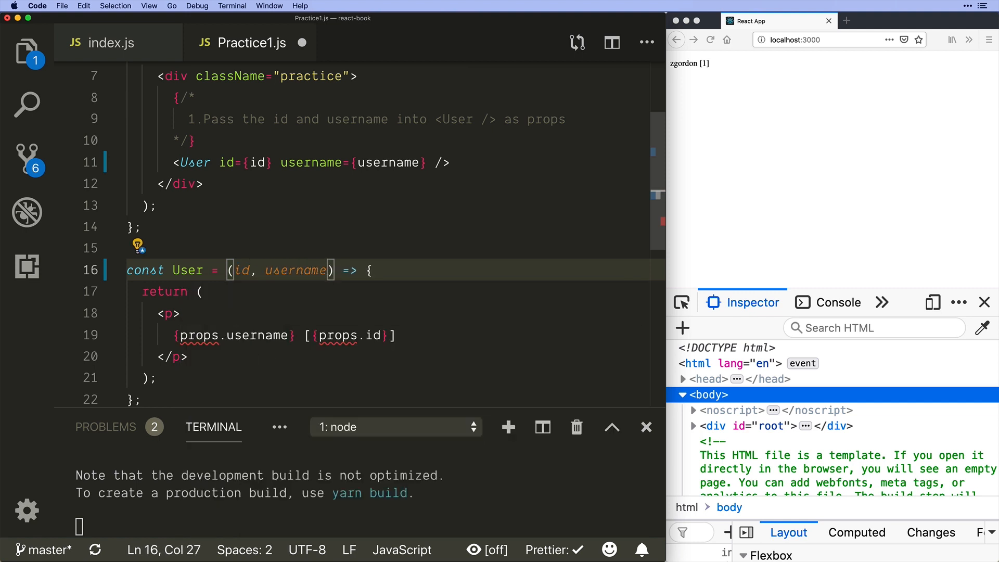
key("Backspace")
type("prop")
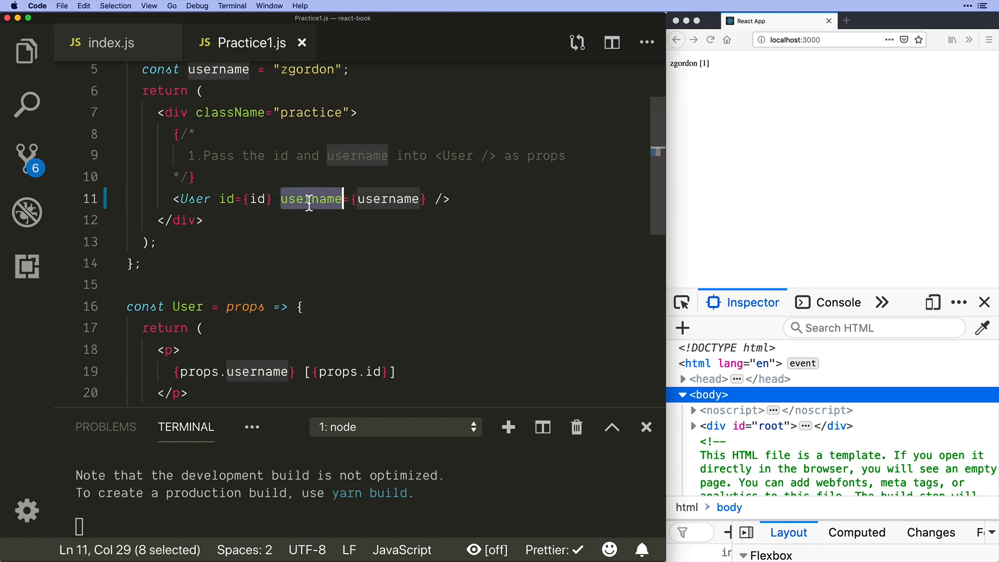
double_click(245, 306)
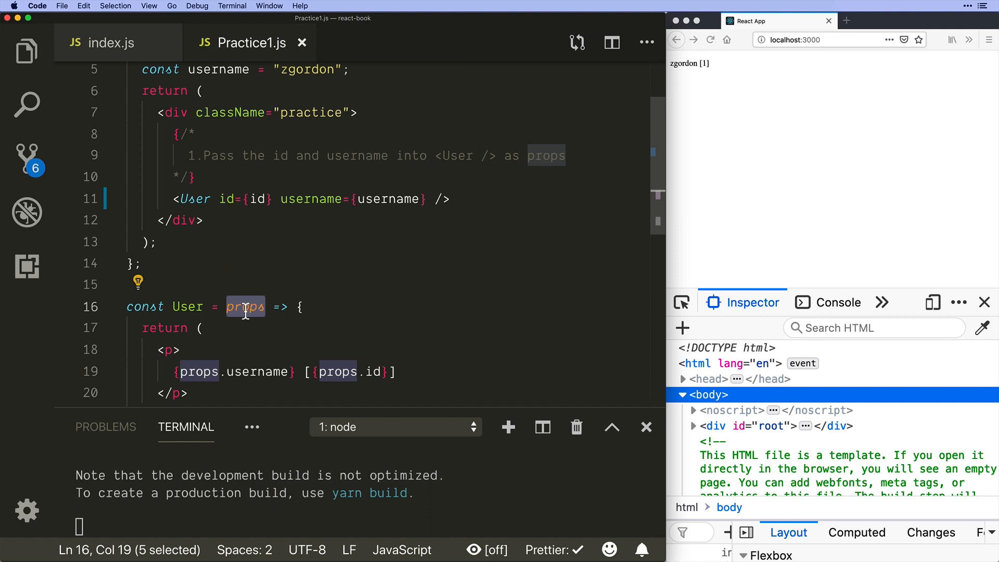
scroll("down", 3)
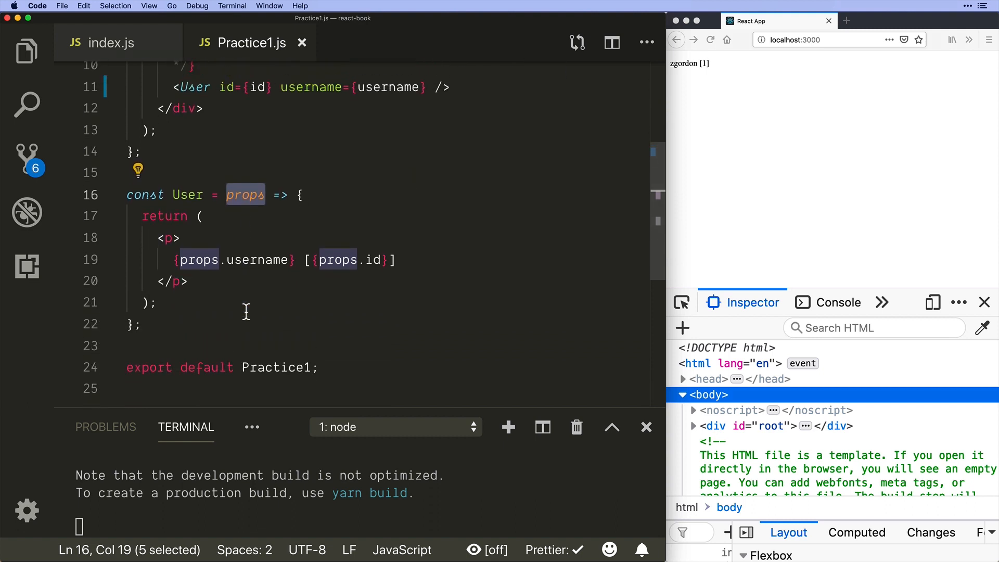
double_click(257, 260)
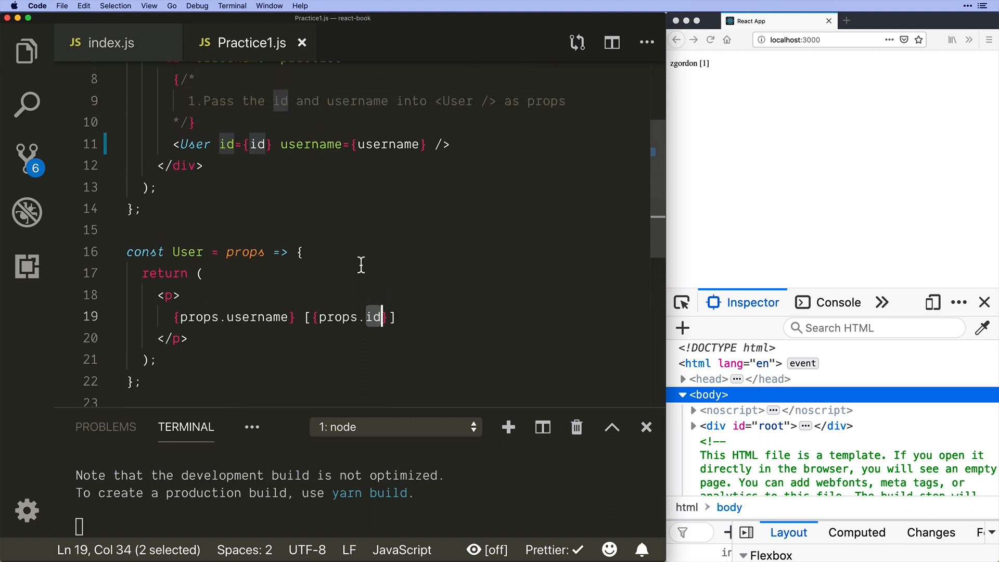
double_click(244, 252)
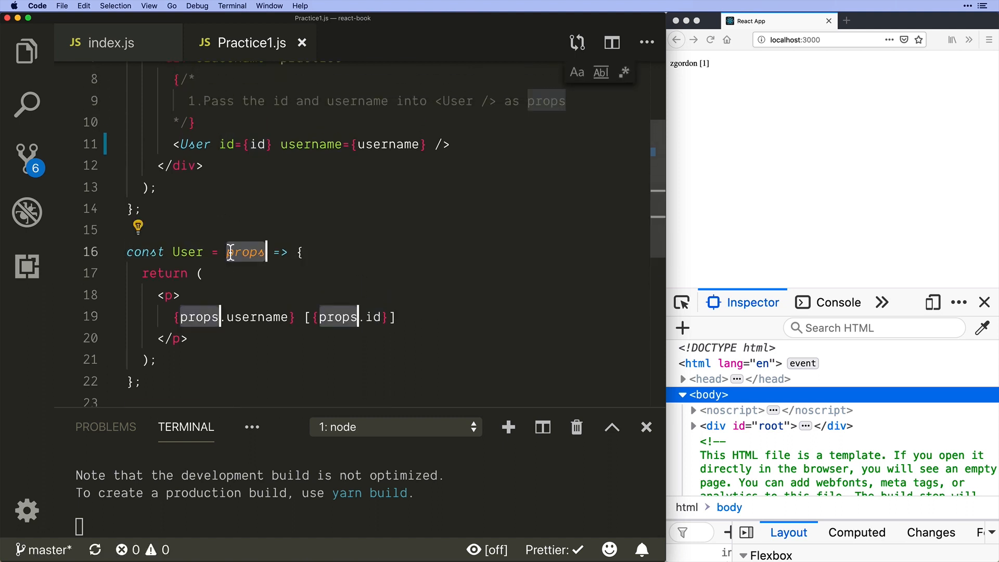
type("someRandom")
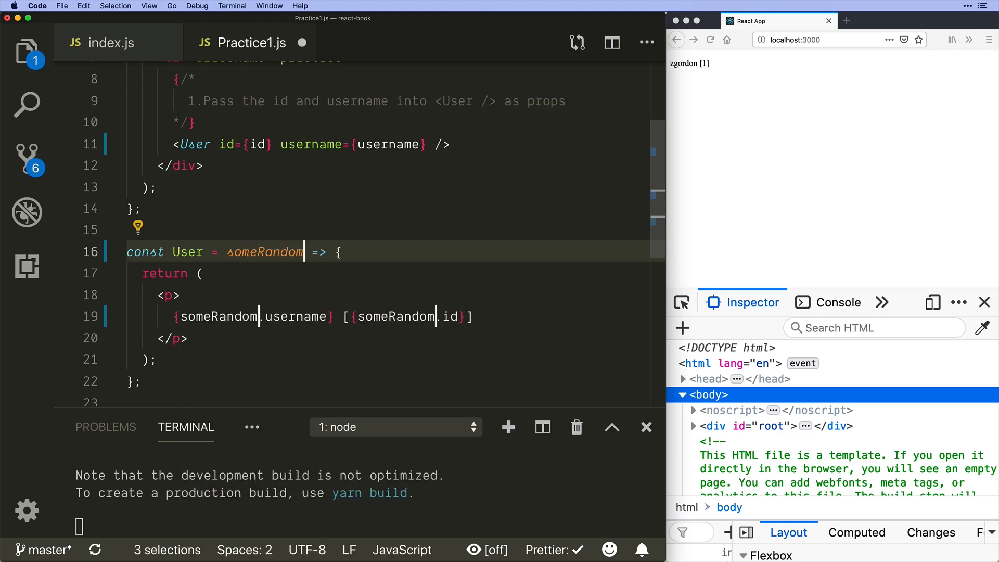
type("StorageValue")
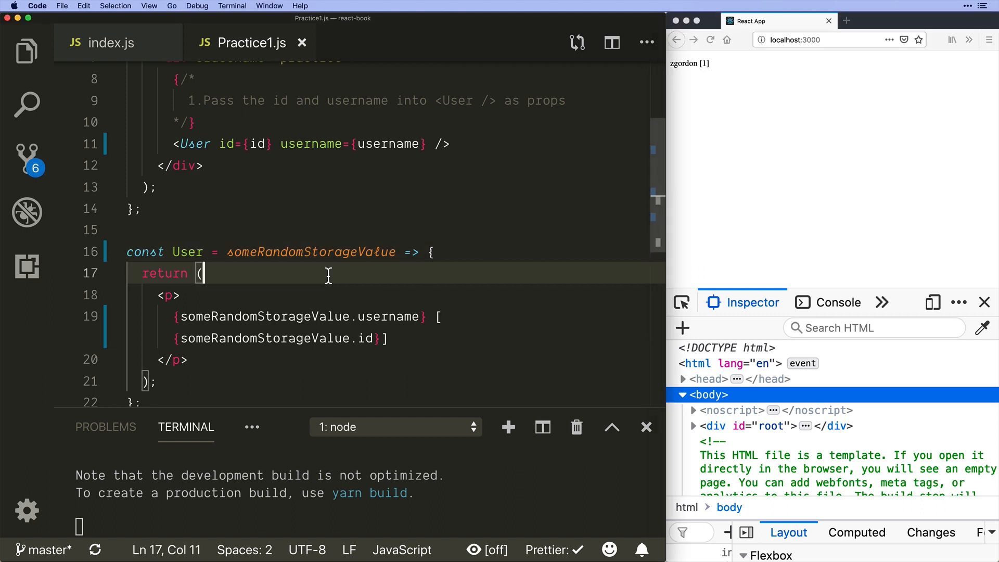
type("props => {")
left_click(386, 316)
type("{props.username} [{props.id}]")
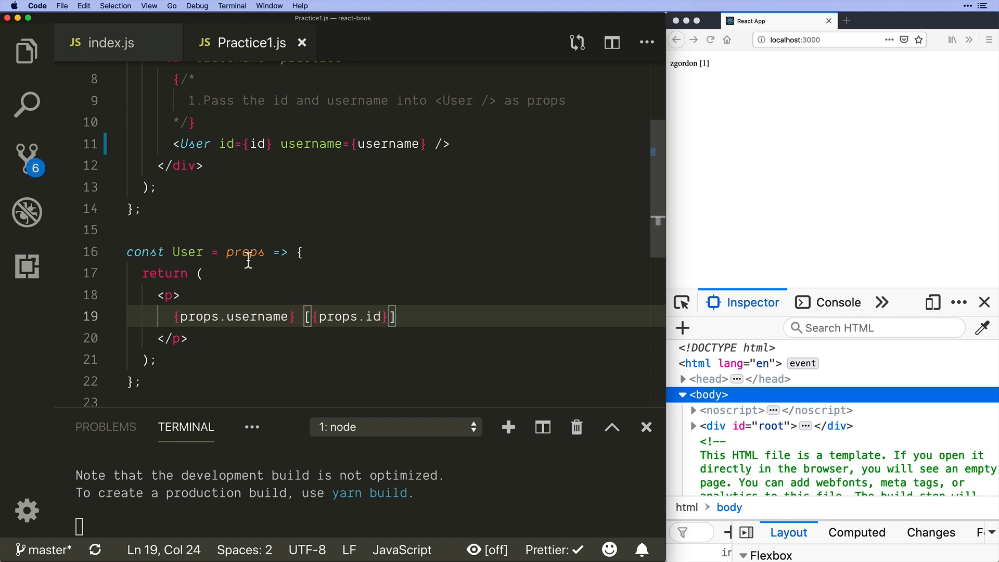
double_click(198, 317)
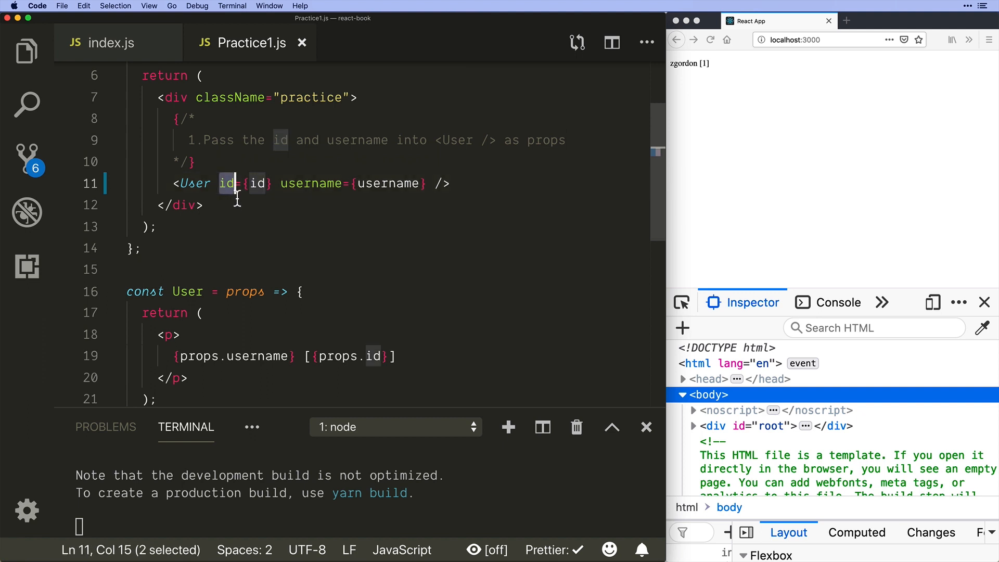
double_click(245, 291)
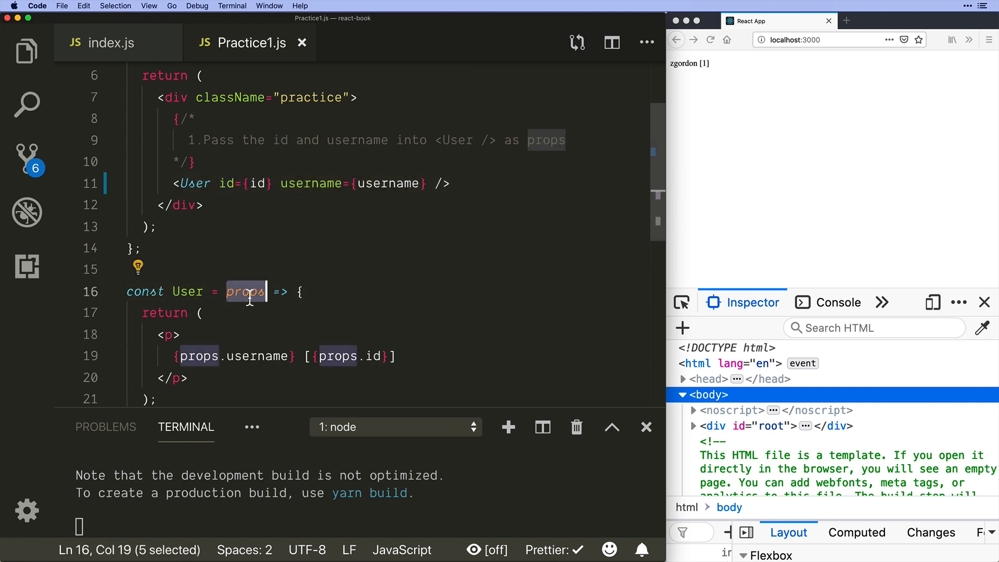
type("csl")
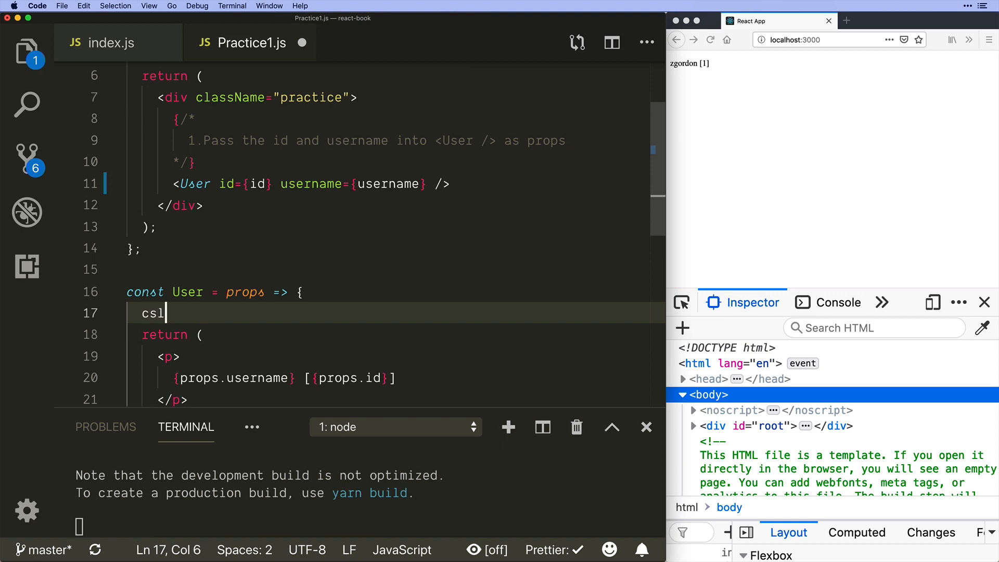
type("onsole.log(props);")
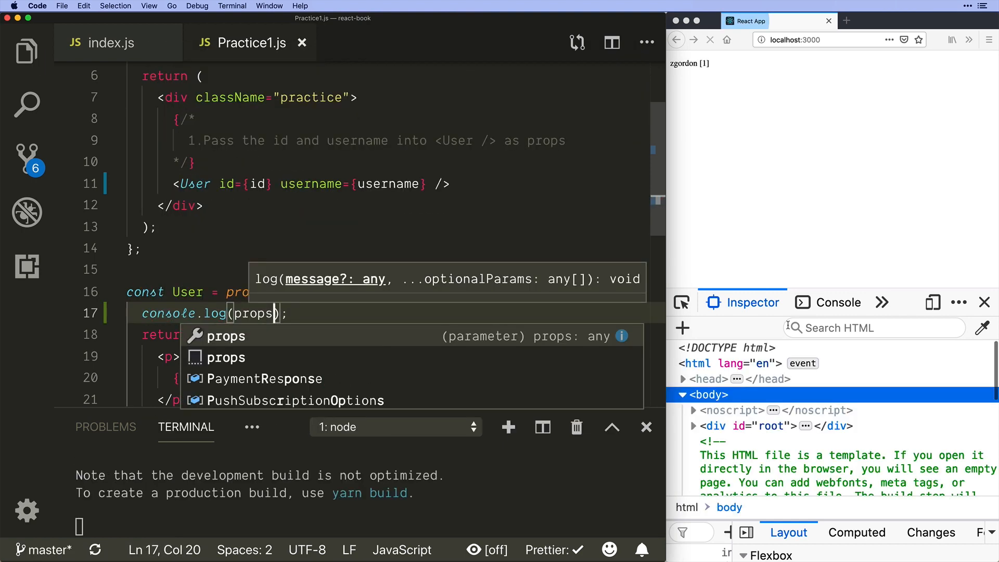
left_click(839, 302)
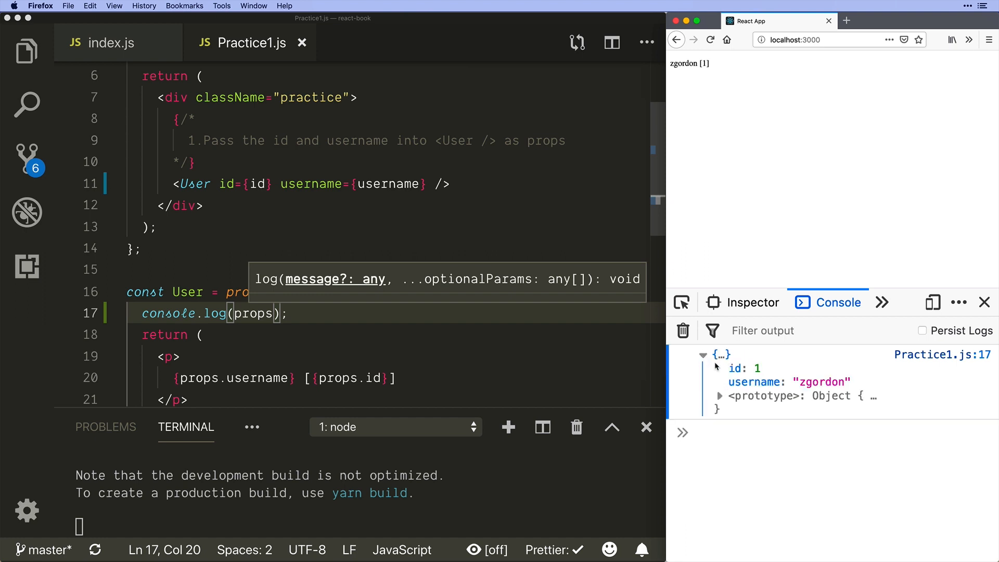
mouse_move(756, 382)
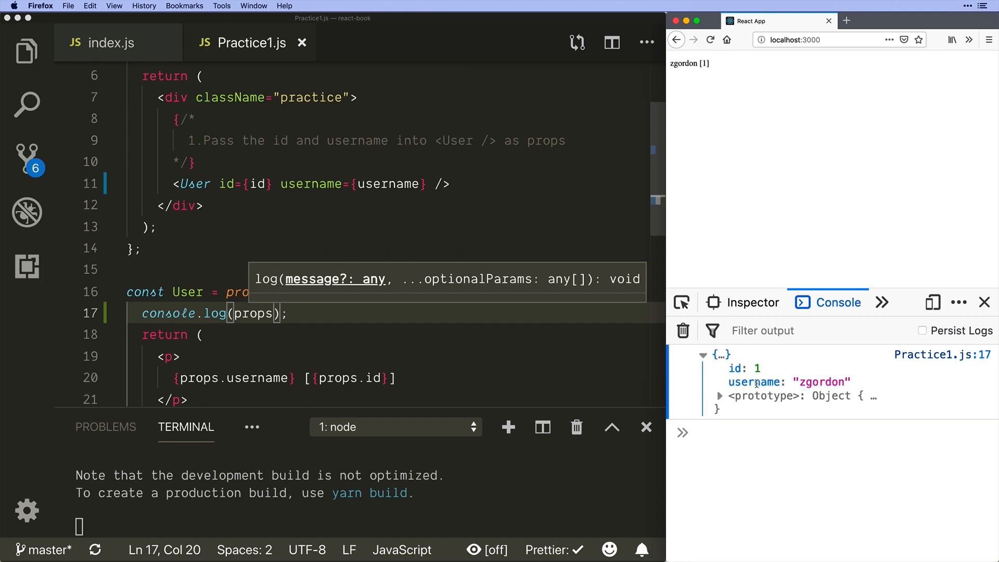
mouse_move(299, 361)
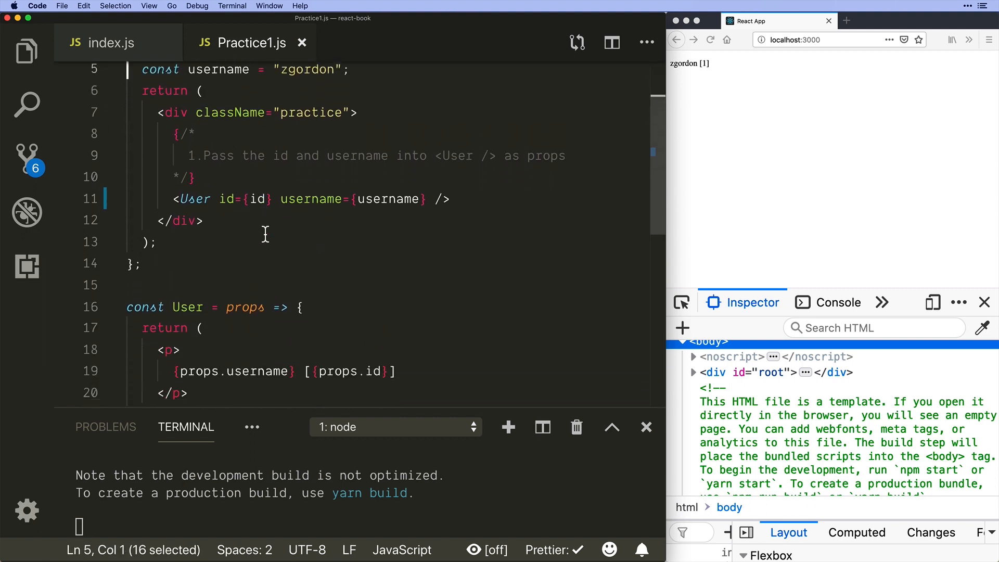
double_click(198, 270)
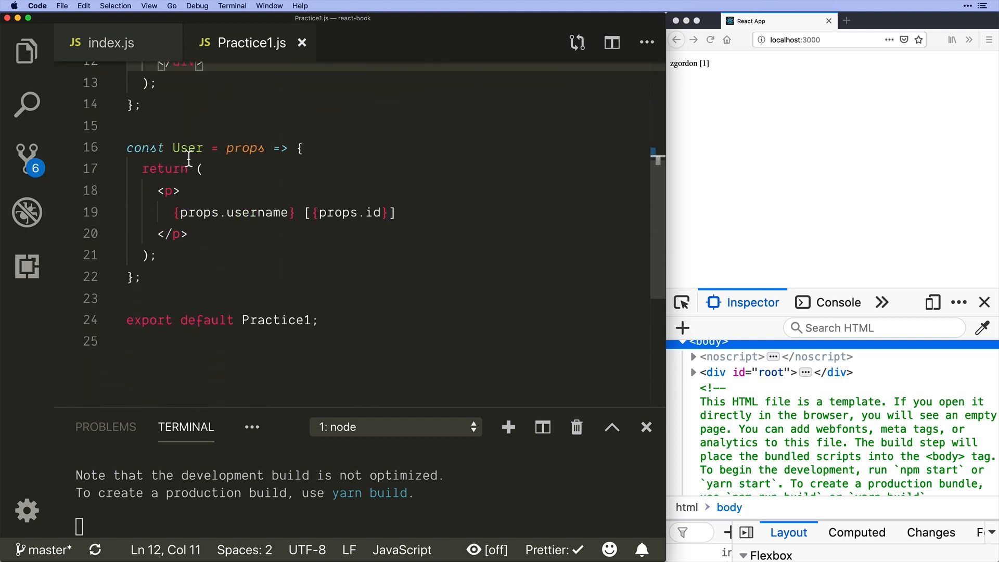
left_click_drag(152, 190, 189, 234)
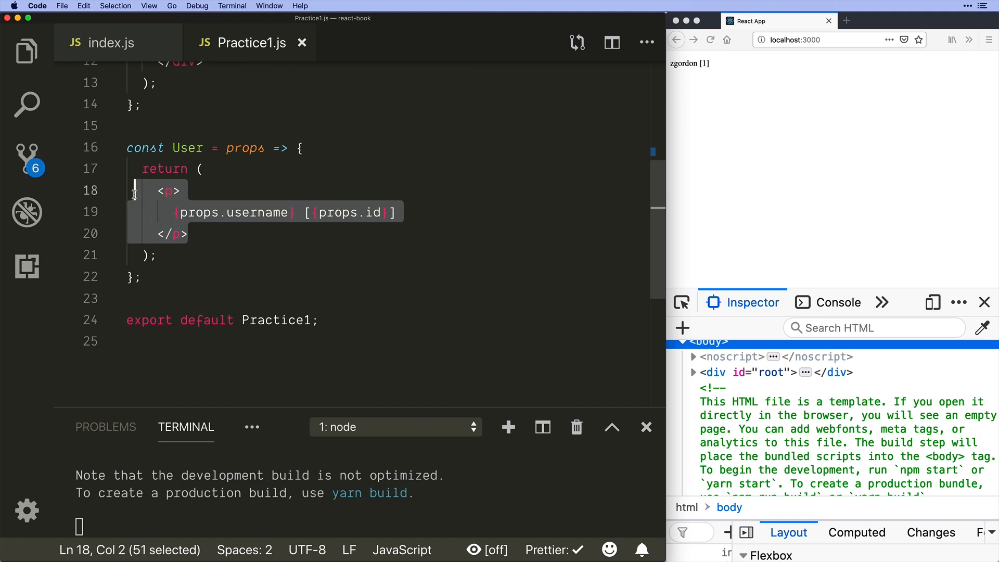
double_click(187, 147)
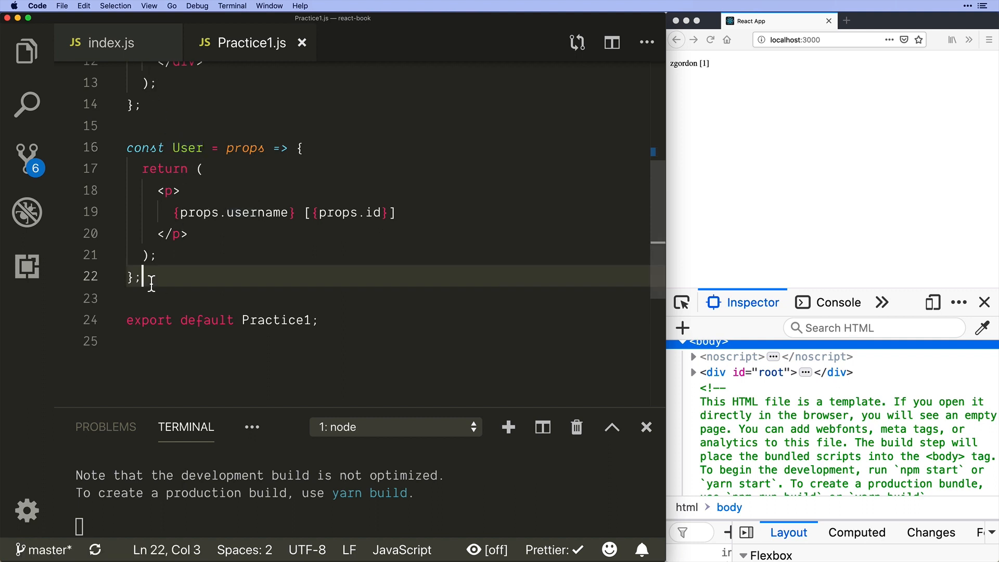
left_click_drag(140, 277, 127, 147)
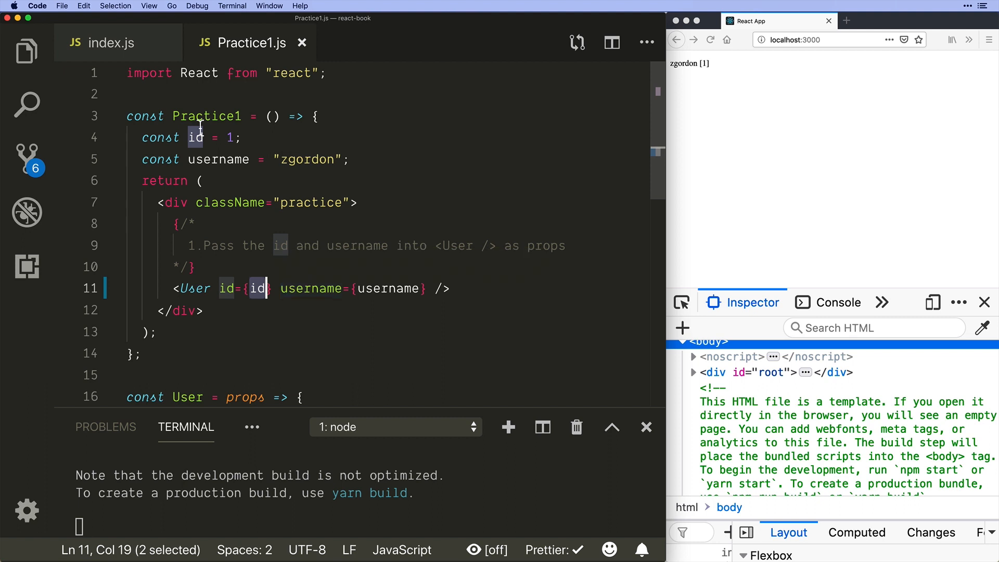
double_click(211, 115)
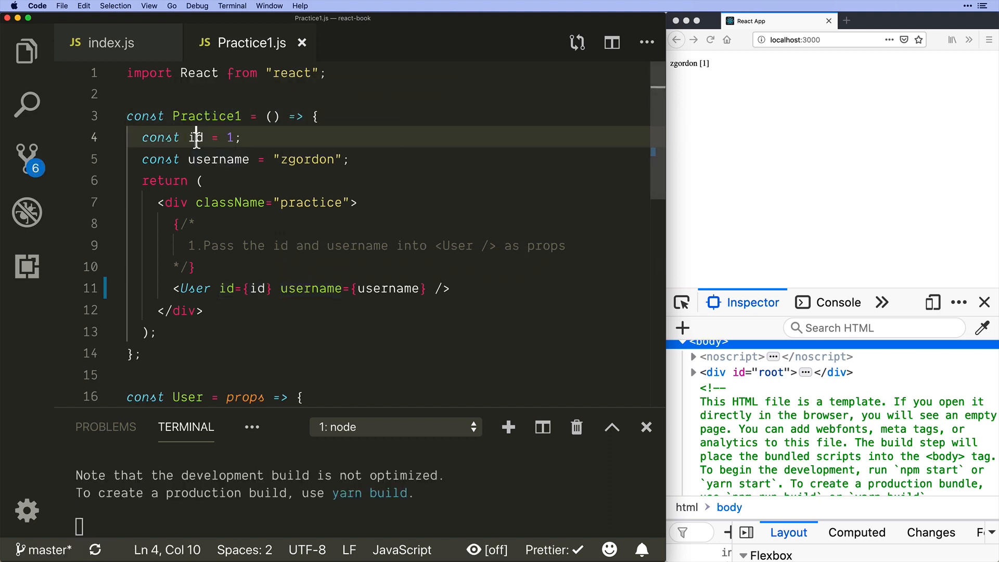
double_click(218, 159)
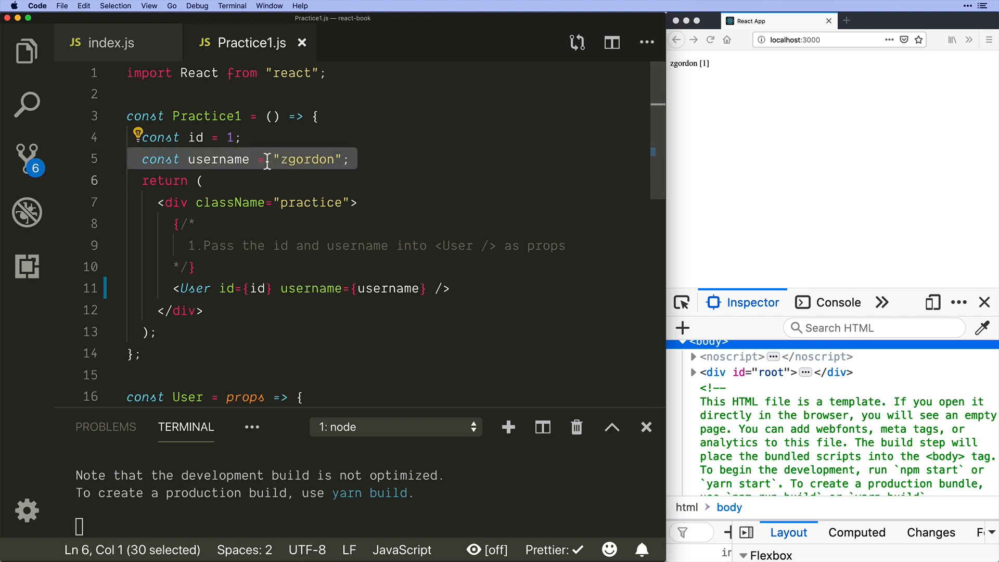
double_click(213, 115)
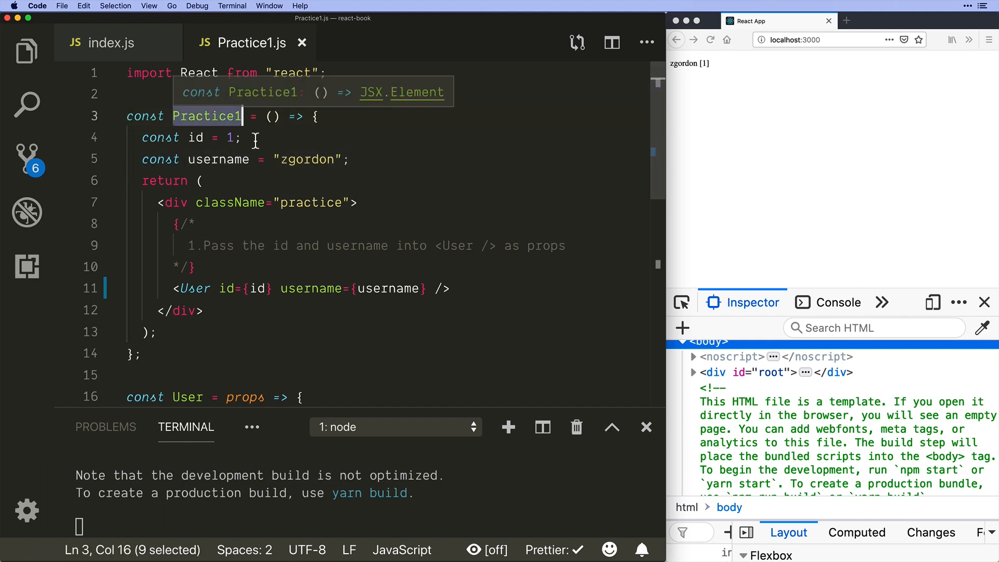